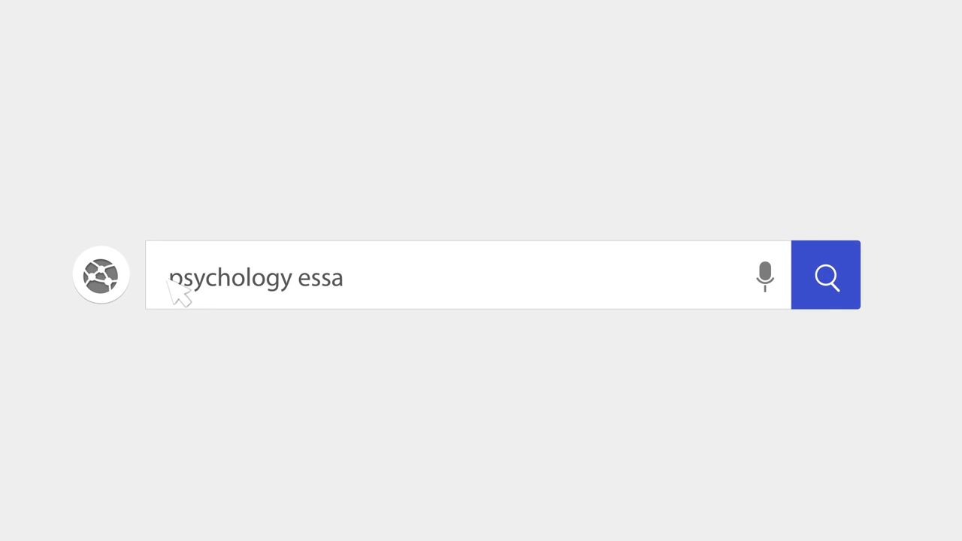
- Type the bold centred title 'Continuity vs Discontinuity Perspectives on Person's Development'
{"action": "left_click", "coordinate": [825, 275]}
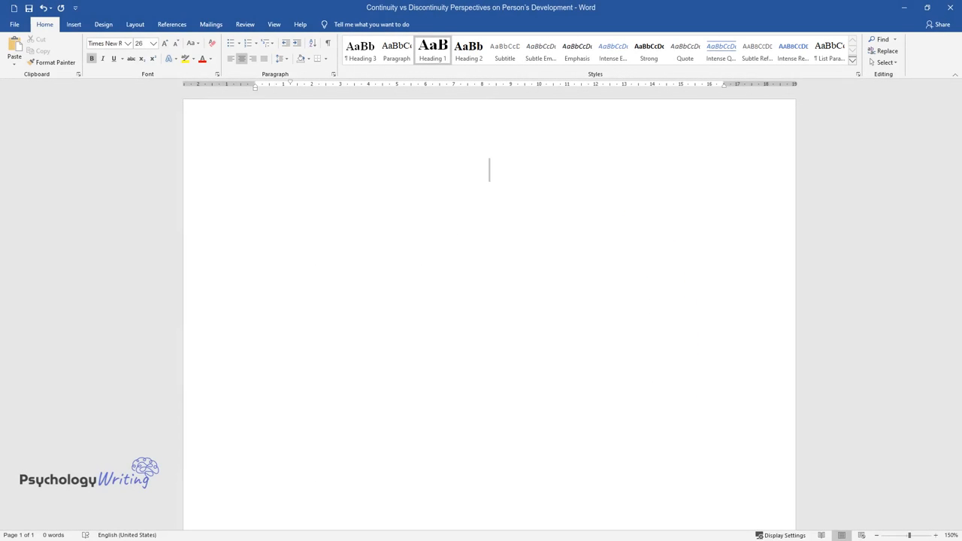
{"action": "type", "text": "Continuity"}
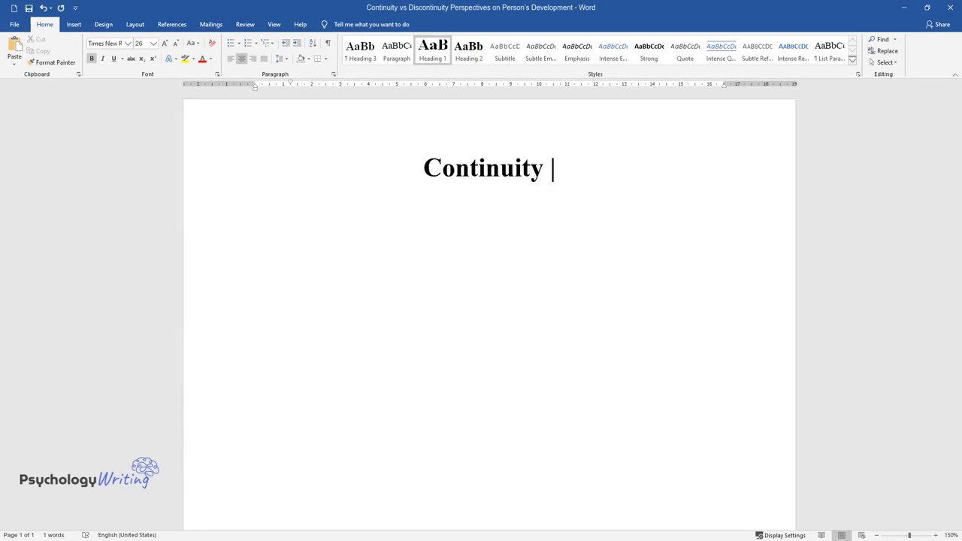
{"action": "type", "text": "vs Discontinuity Perspectives on Person’s Development"}
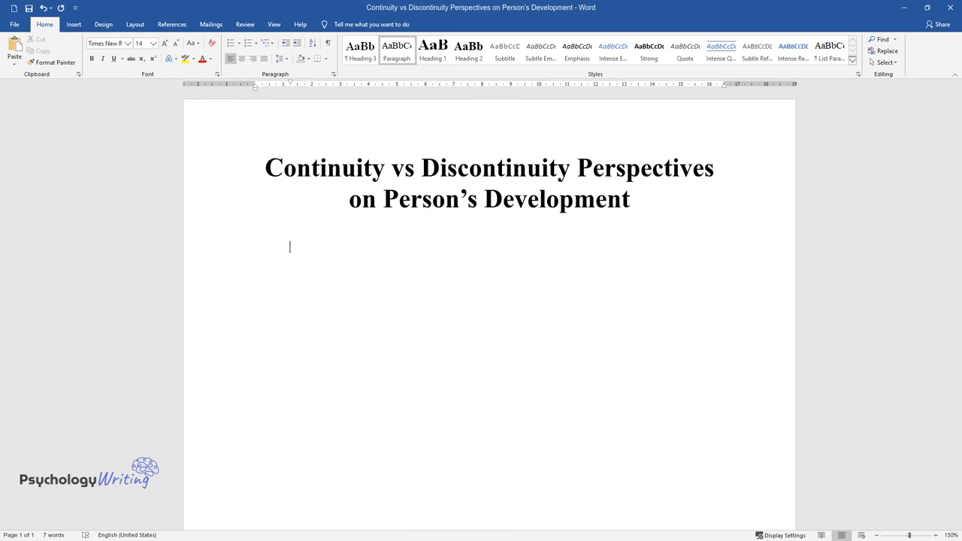
- Write the paragraph linking development to continuity (quality) and discontinuity (quantity) in personality psychology
{"action": "type", "text": "The development of a person throughout his life"}
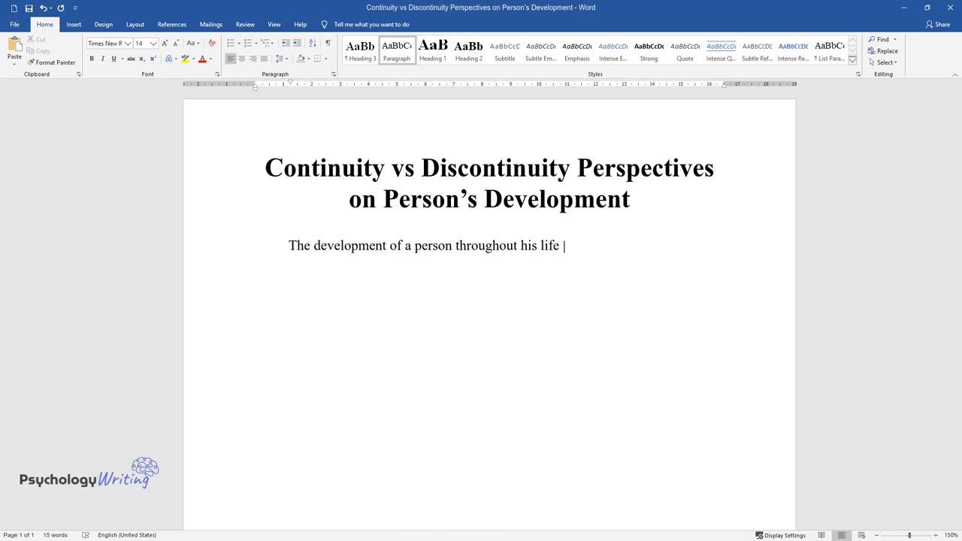
{"action": "type", "text": "is closely related to concepts suc"}
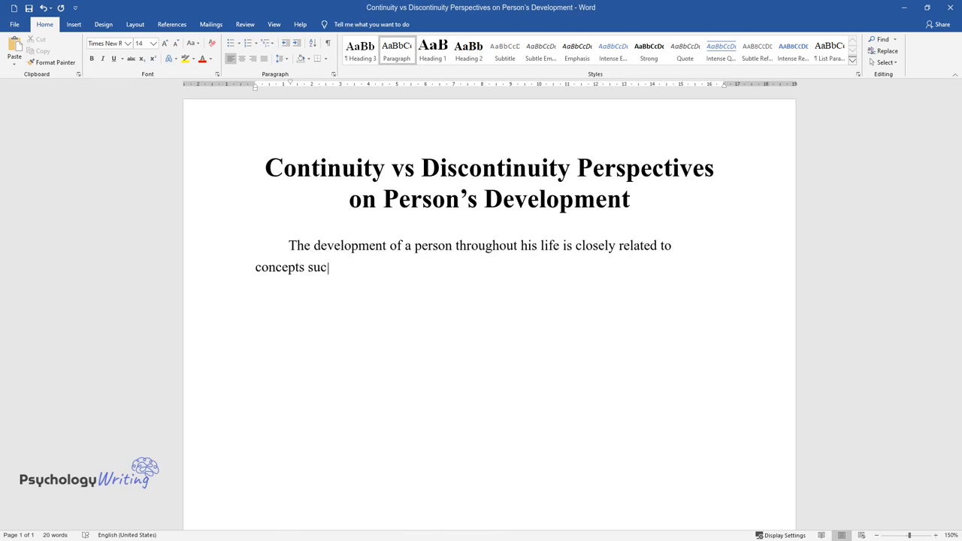
{"action": "type", "text": "h as continuity (quality) and disc"}
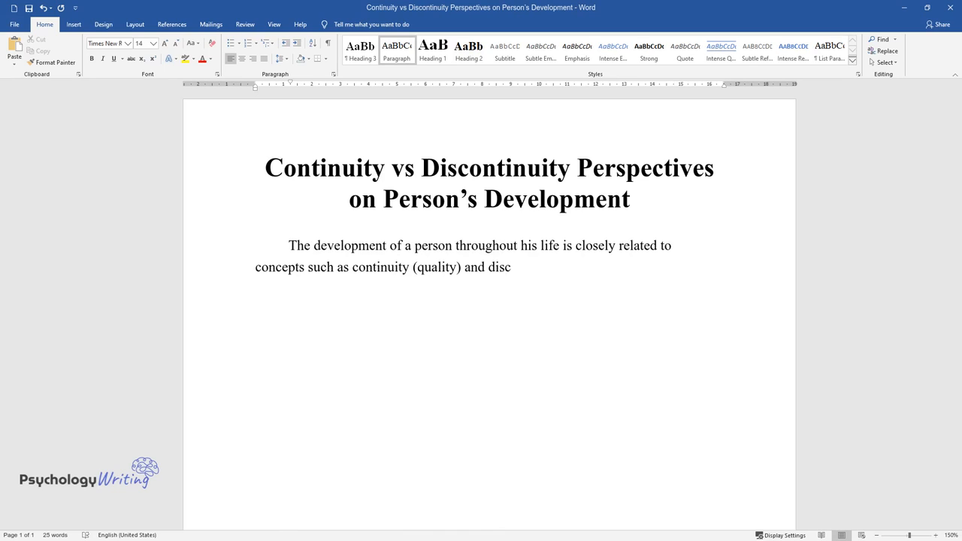
{"action": "type", "text": "ontinuity (quantity). Moreover, th"}
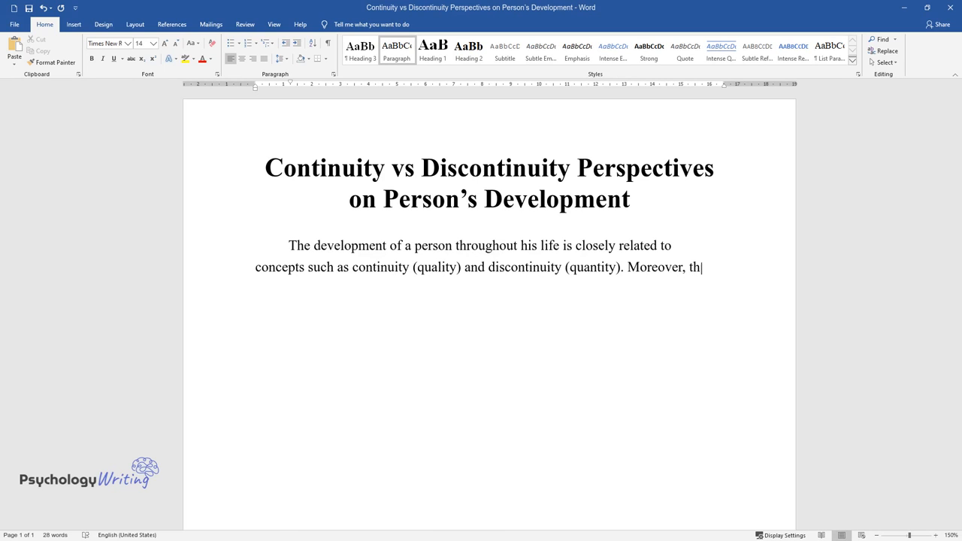
{"action": "type", "text": "e author states that this issue is"}
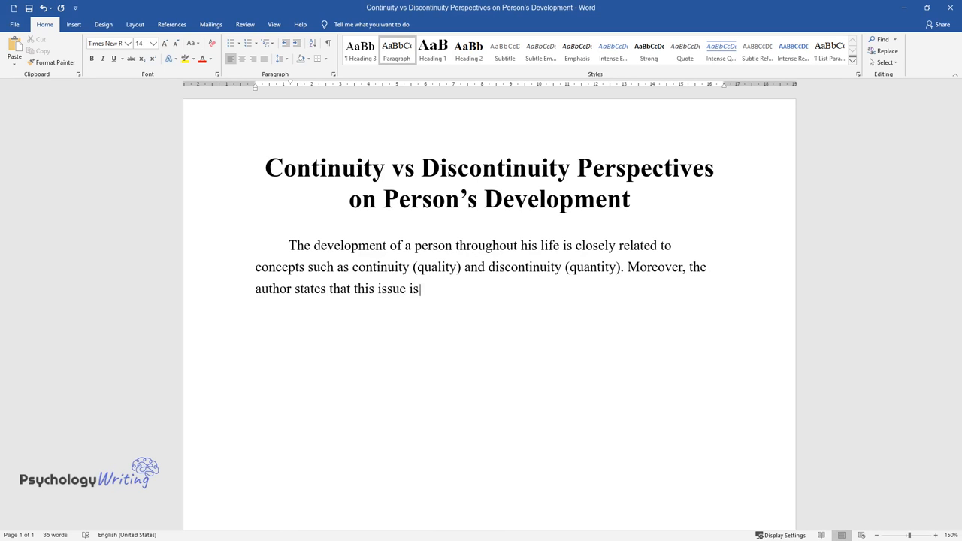
{"action": "type", "text": "one of the main problems of the p"}
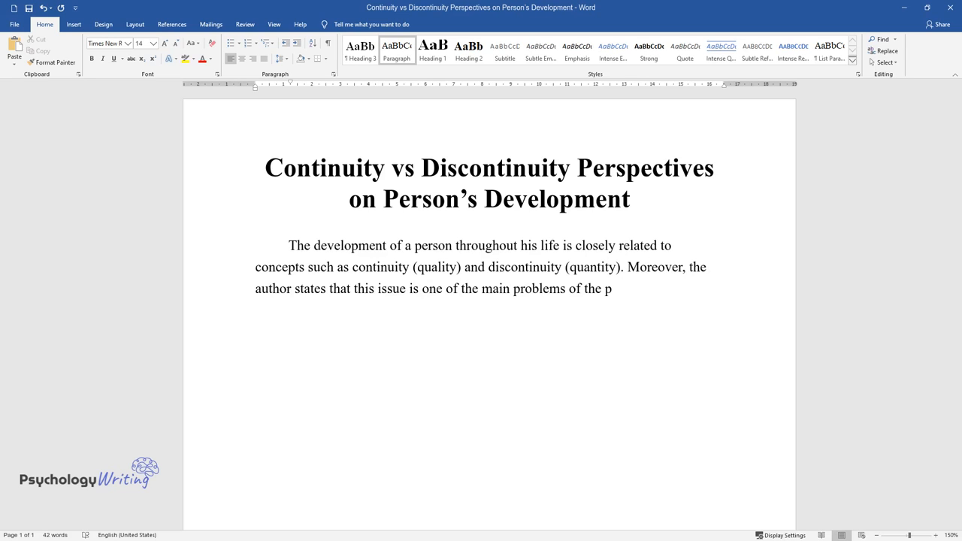
{"action": "type", "text": "sychology of personality development, the subject of lengthy scientific disputes."}
{"action": "type", "text": "Continuity is interpreted as the succession of the processes of human dev"}
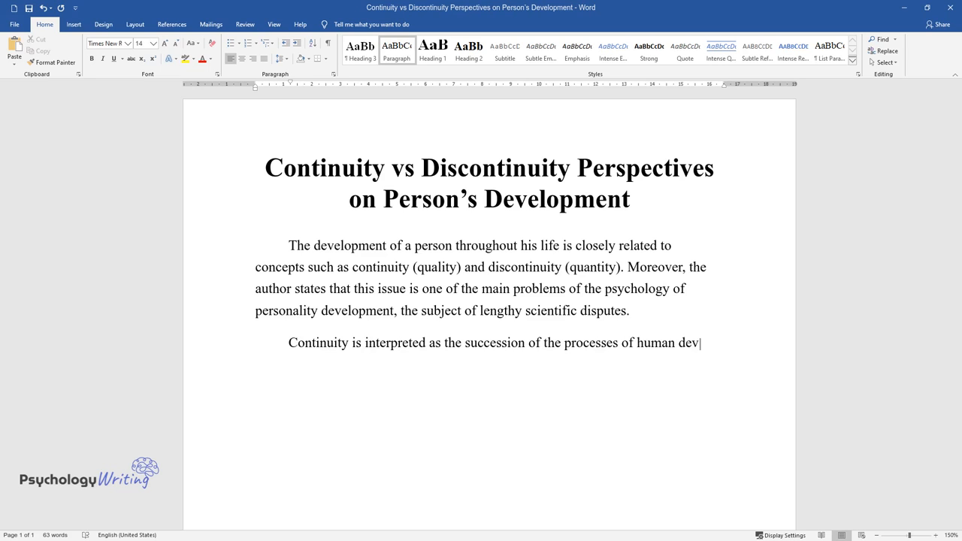
- Explain continuity as ordered underlying processes, with gradual unconscious native-language mastery as example
{"action": "type", "text": "elopment and the formation of indiv"}
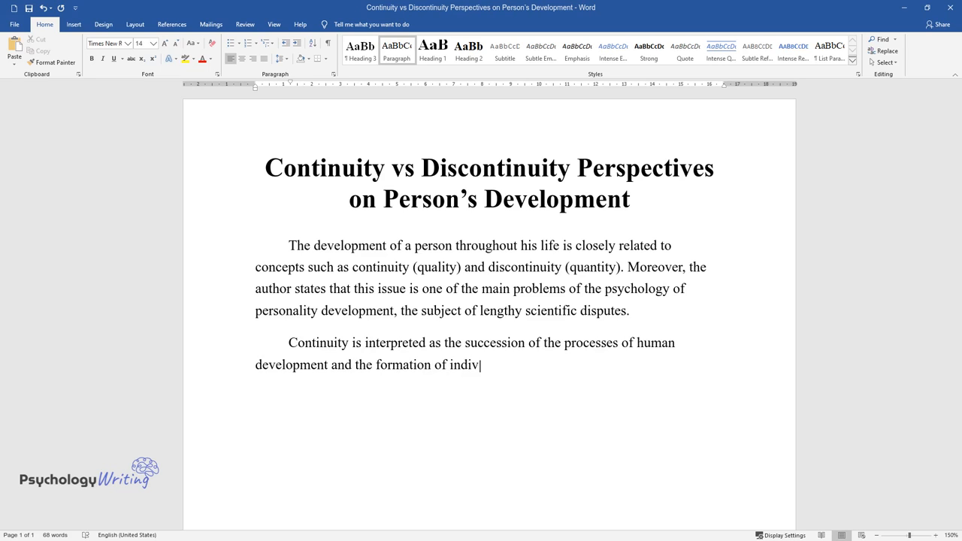
{"action": "type", "text": "idual characteristics. For example, the"}
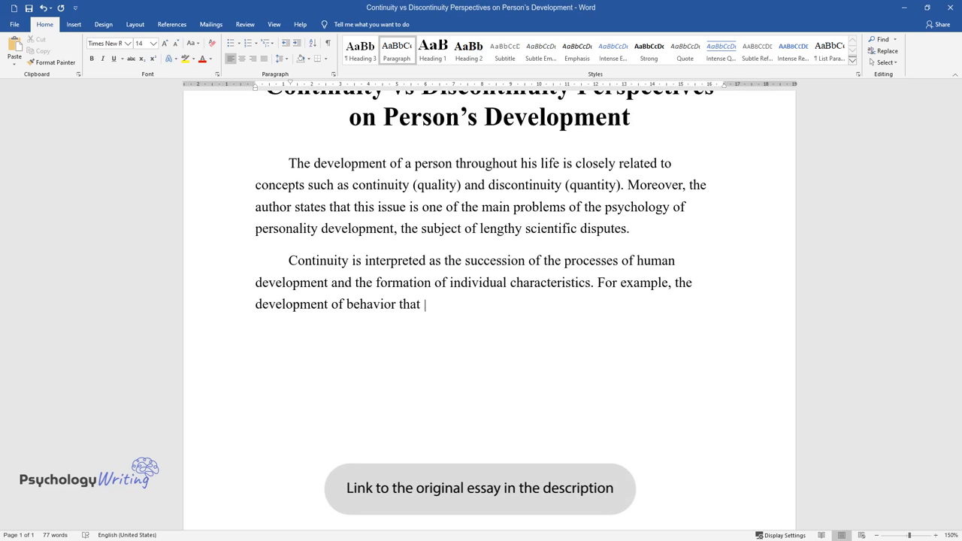
{"action": "type", "text": "appears discrete or disordered at"}
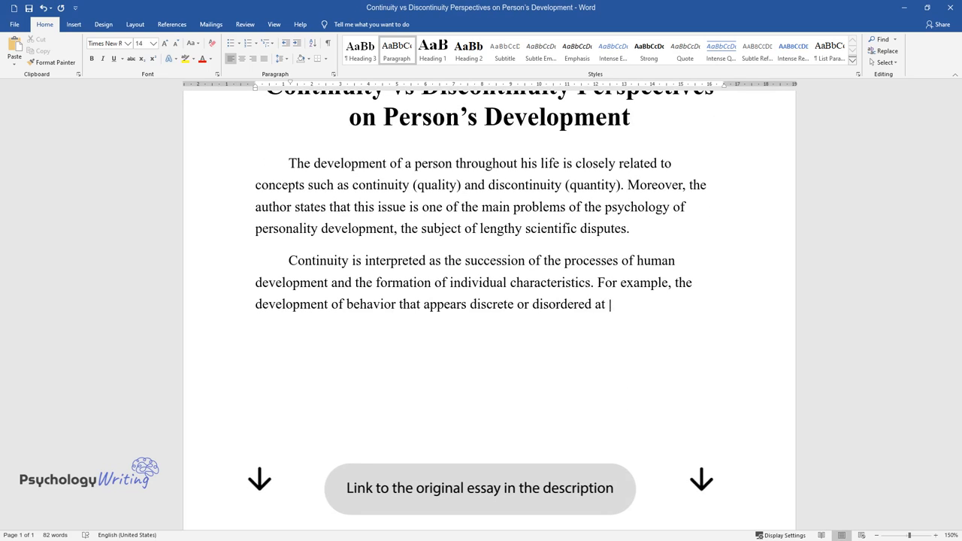
{"action": "type", "text": "the execution level occurs through"}
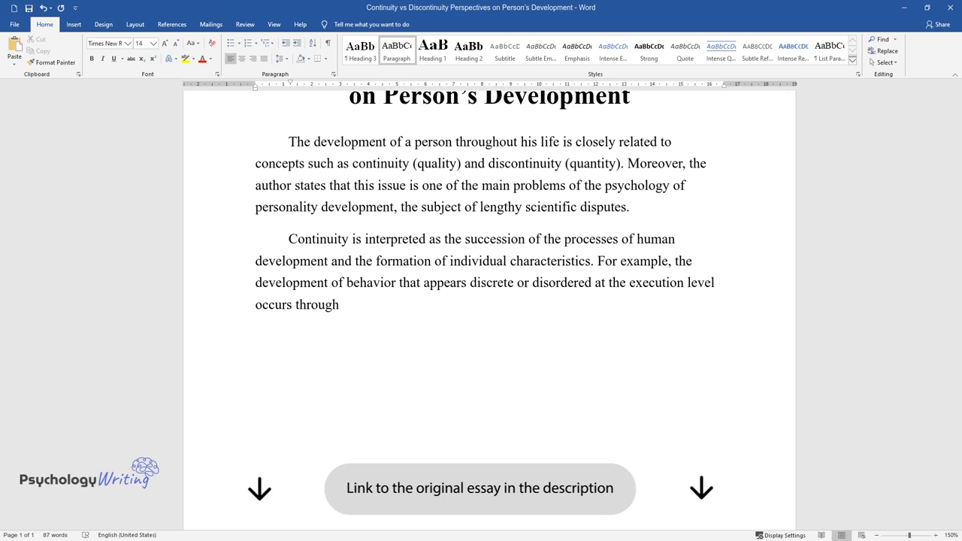
{"action": "type", "text": "processes that are themselves cont"}
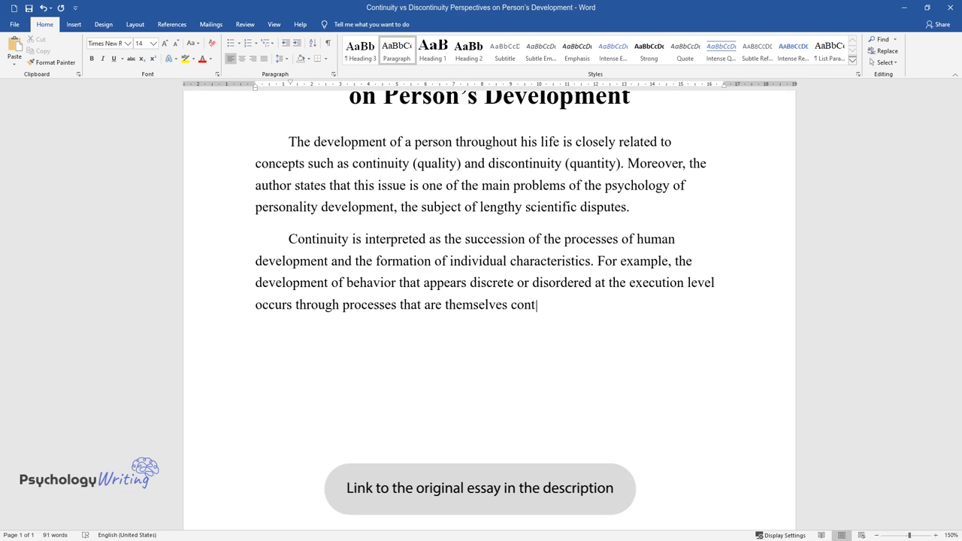
{"action": "type", "text": "inuous and ordered. A clear example"}
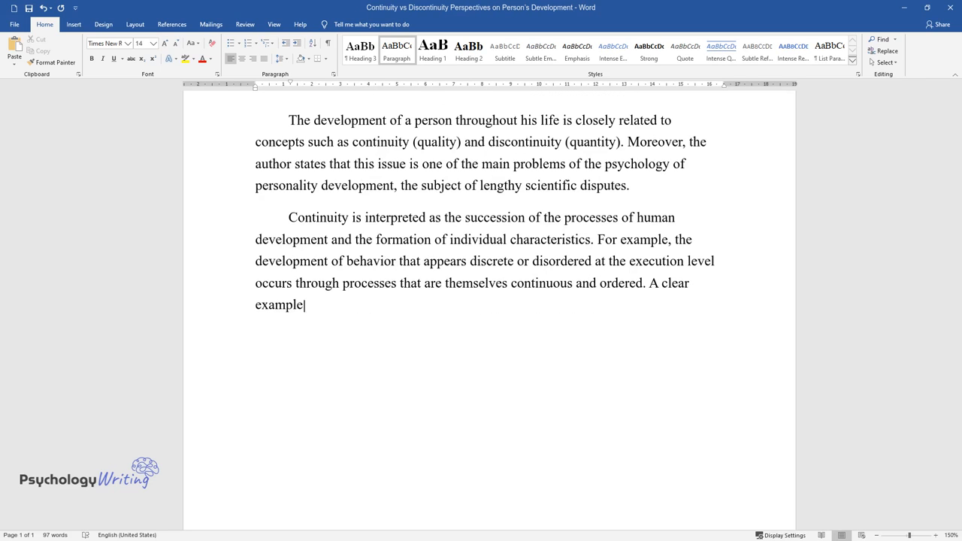
{"action": "type", "text": "is the gradual mastery of the nat"}
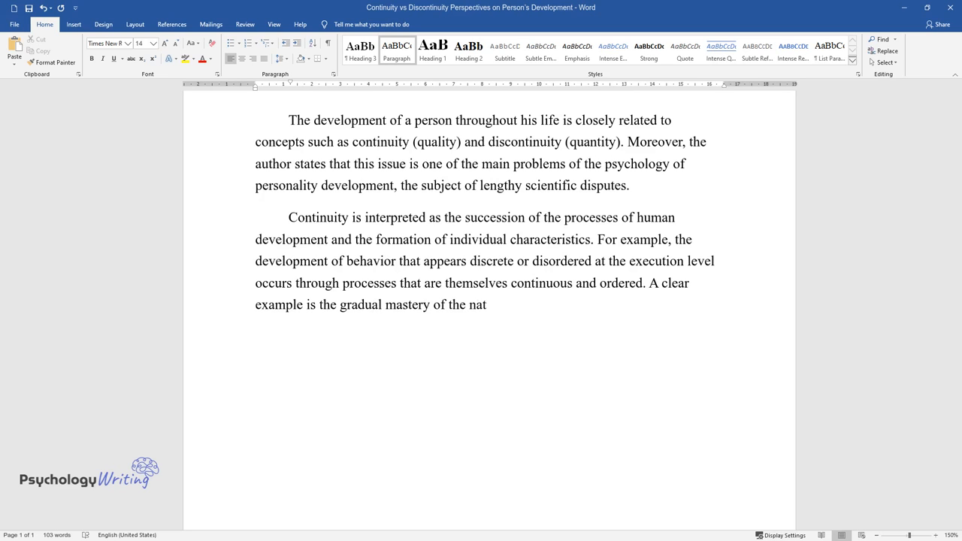
{"action": "type", "text": "ive language, which happens uncons"}
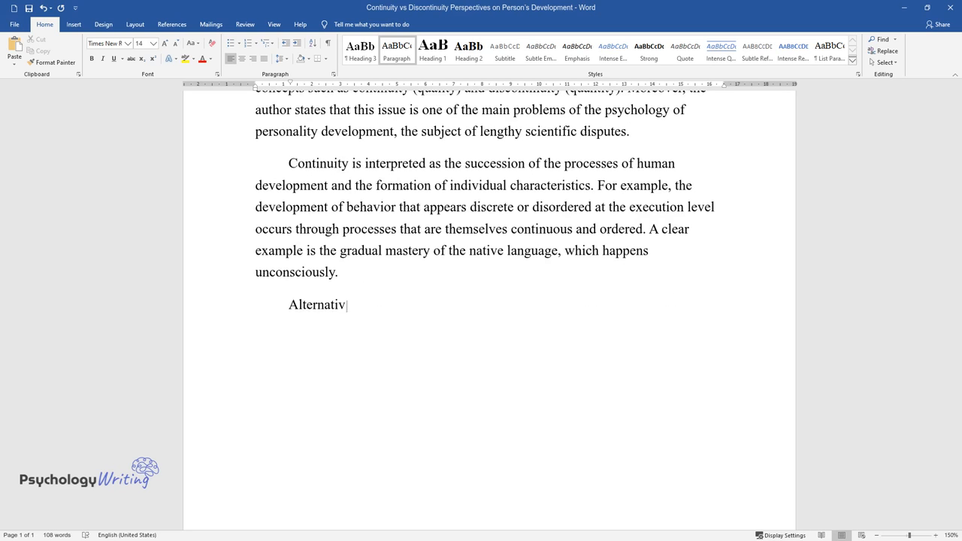
- Describe discontinuity as quantitative changes from inclusion in new historical conditions
{"action": "type", "text": "ely, discontinuity characterizes"}
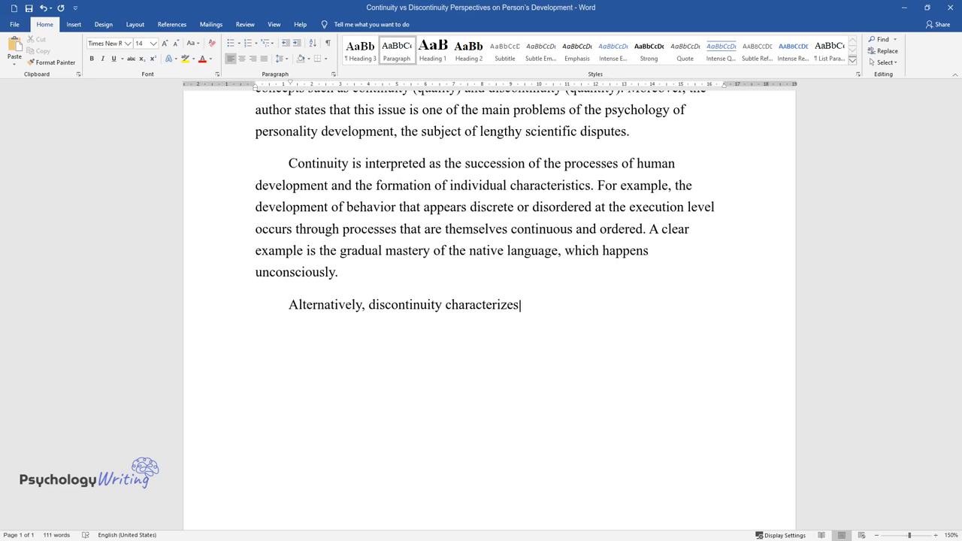
{"action": "type", "text": "the quantitative changes generated"}
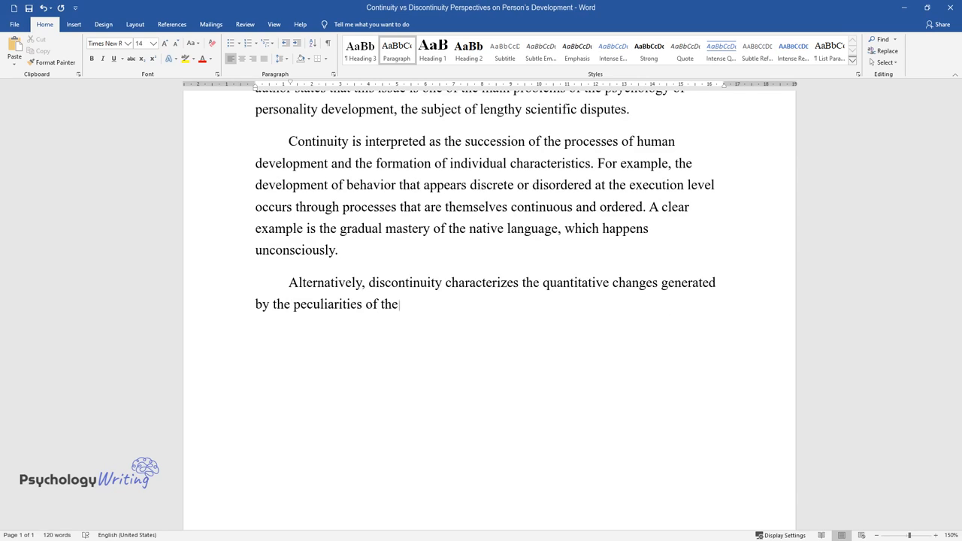
{"action": "type", "text": "personality's inclusion in new"}
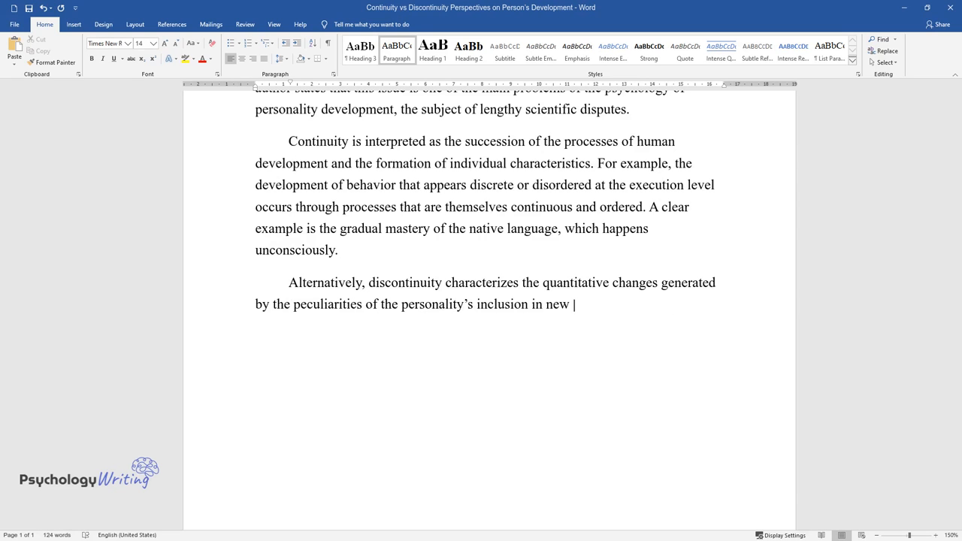
{"action": "type", "text": "historical conditions. Thus, spe"}
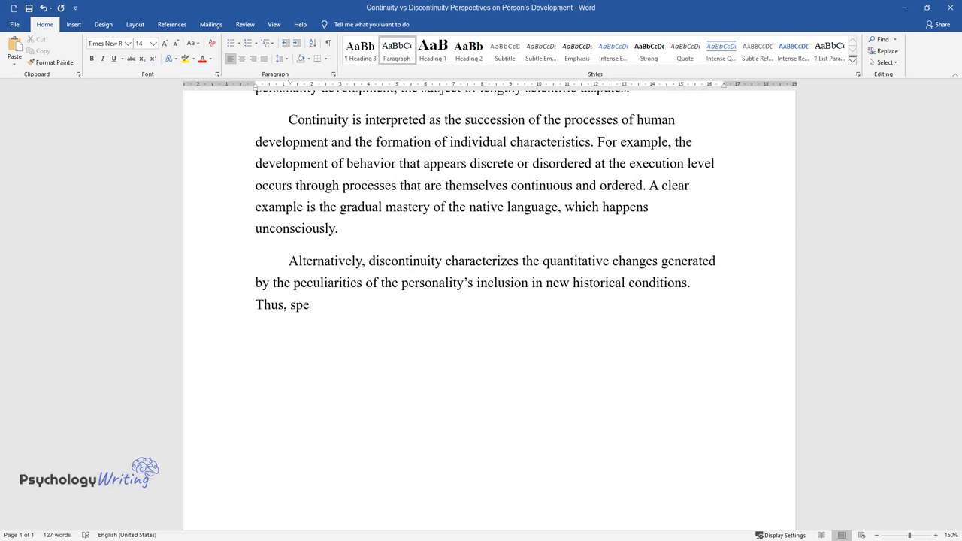
{"action": "type", "text": "cific features of mental development correspond to each particu"}
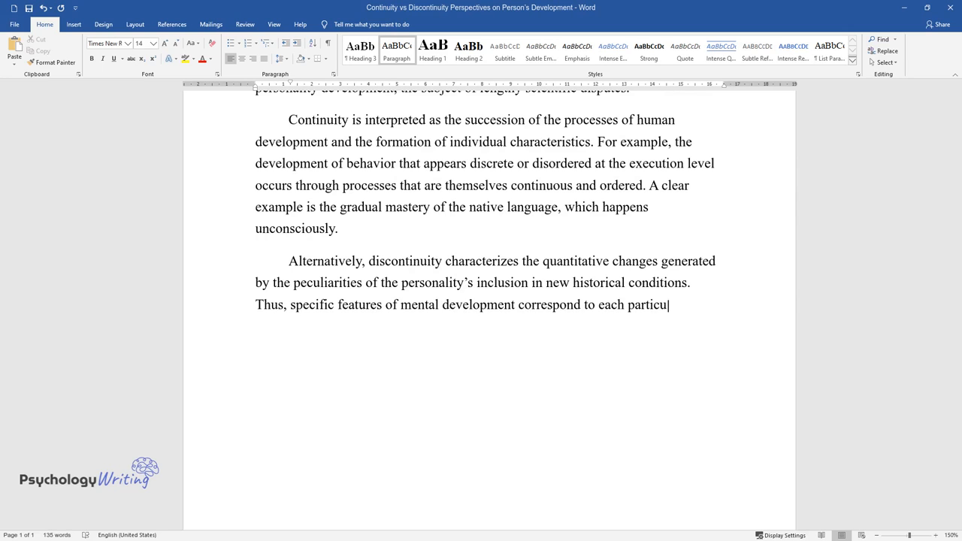
- Add the example of primitive instincts fading and a person stopping crawling to walk
{"action": "type", "text": "lar age period. For example, in"}
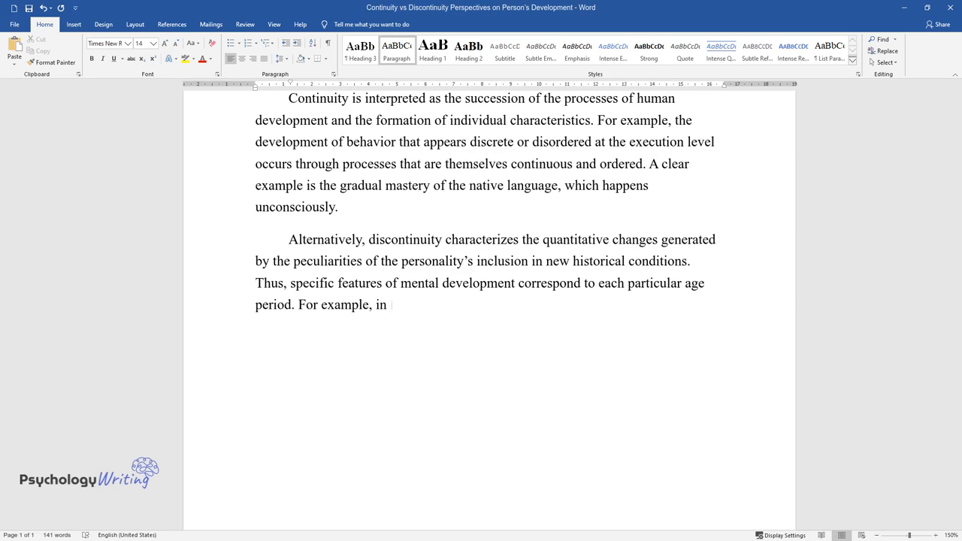
{"action": "type", "text": "mastering culture by a person, h"}
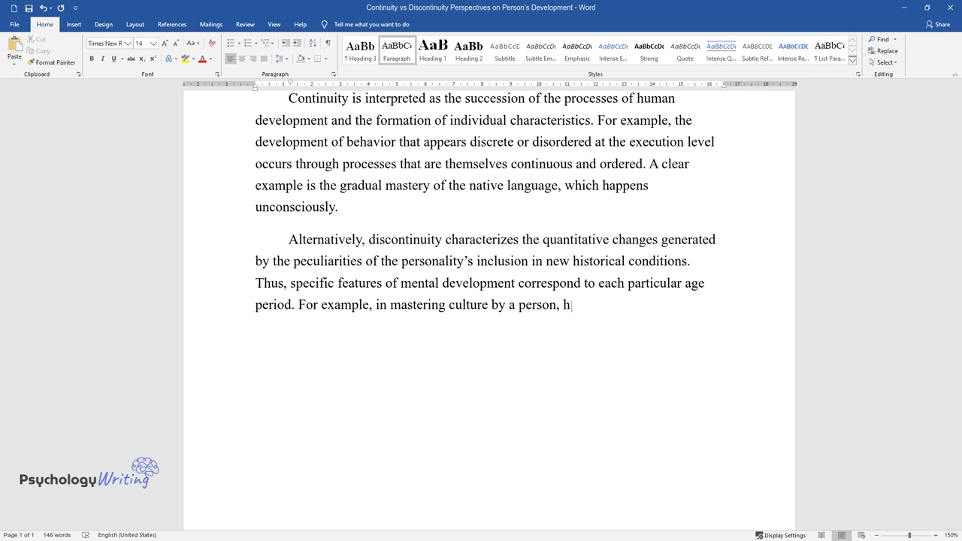
{"action": "type", "text": "is or her primitive instincts fa"}
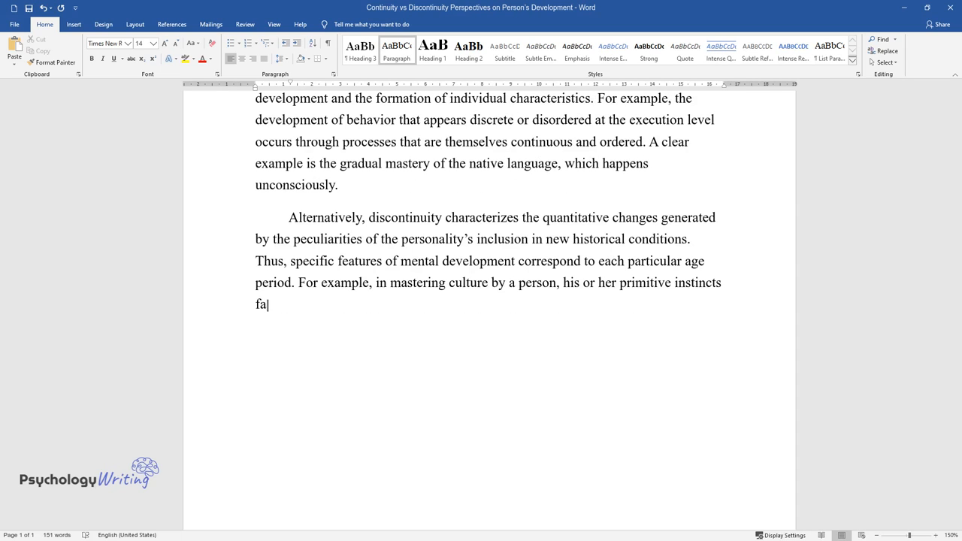
{"action": "type", "text": "de into the background. At a sp"}
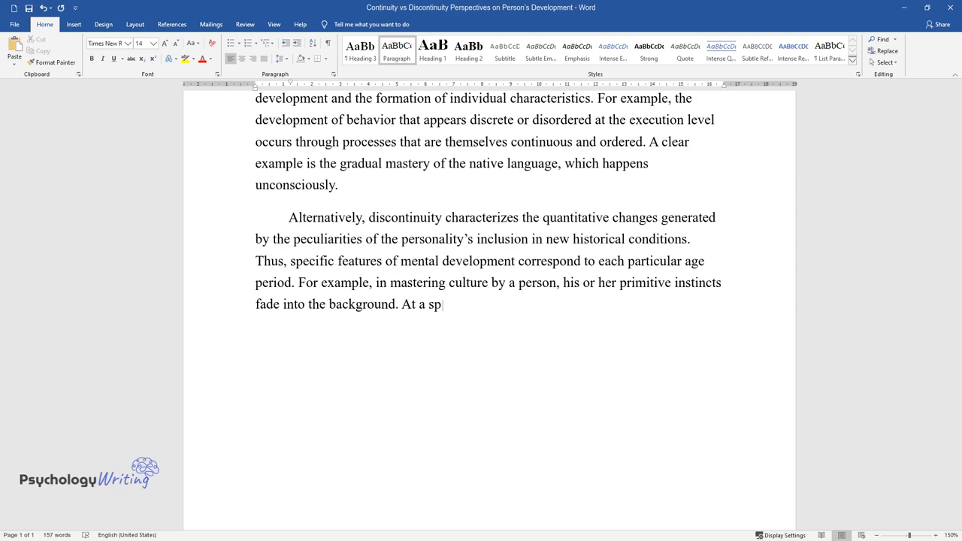
{"action": "type", "text": "ecific stage of development, a p"}
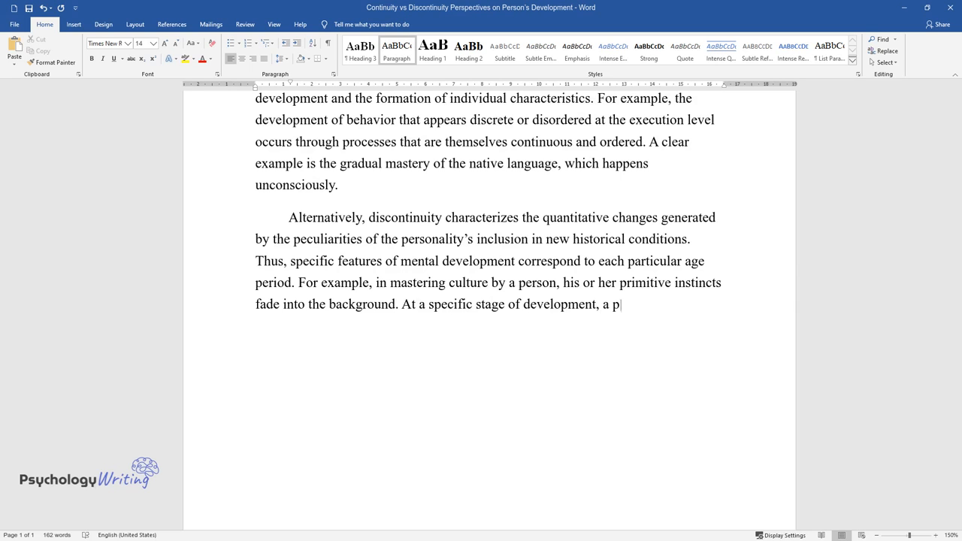
{"action": "type", "text": "erson stops crawling and begins"}
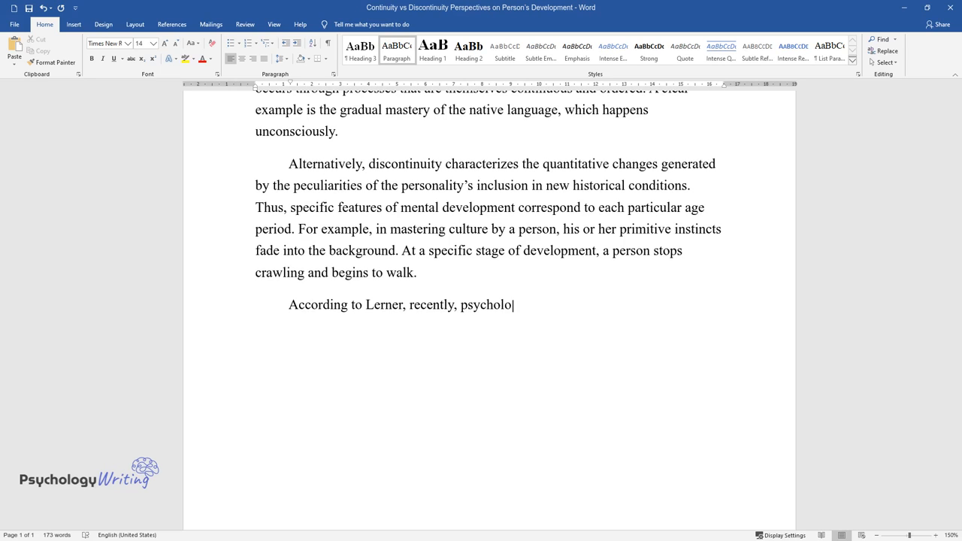
- Write the Lerner paragraph: psychologists define development as continuity and discontinuity at the same time
{"action": "type", "text": "gists have been less inclined to"}
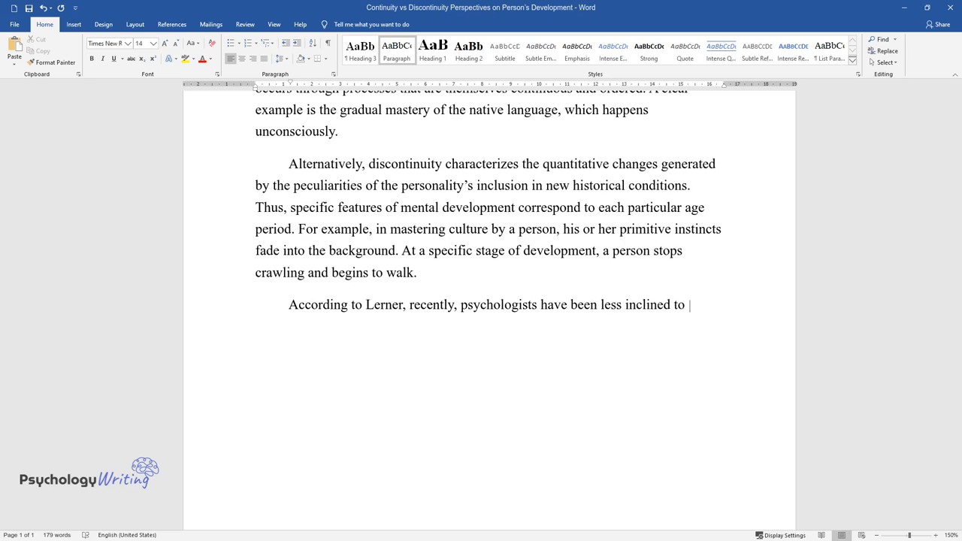
{"action": "type", "text": "divide into sharply opposed camps"}
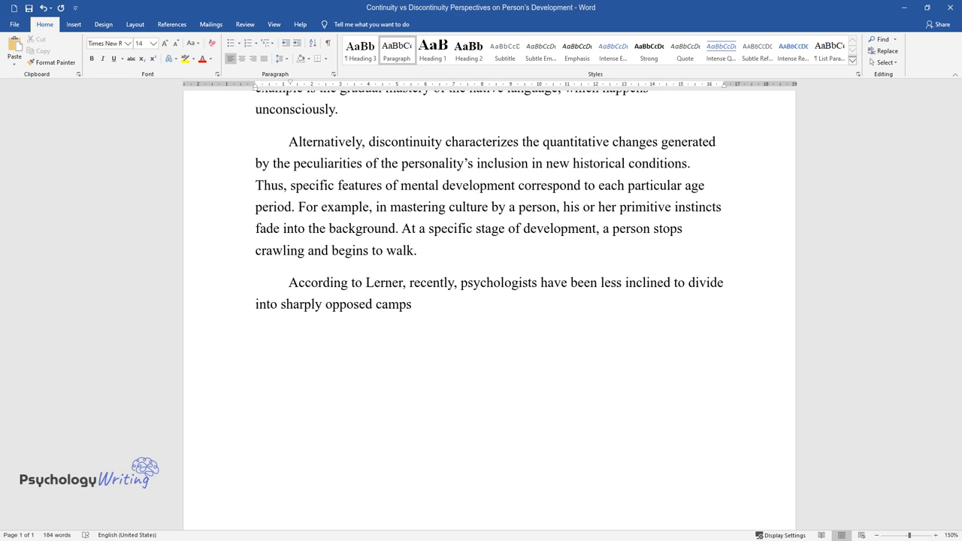
{"action": "type", "text": "concerning continuity and discont"}
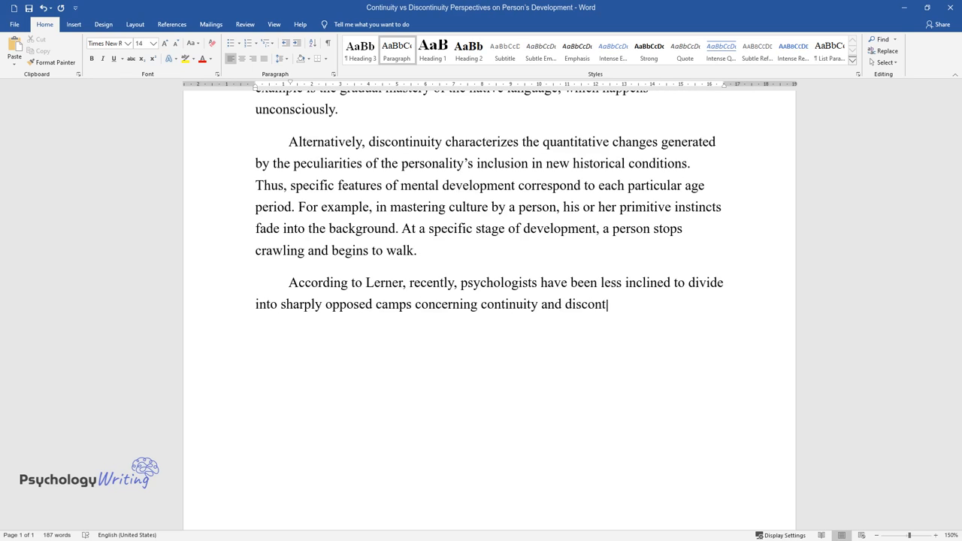
{"action": "type", "text": "inuity of development. Therefore,"}
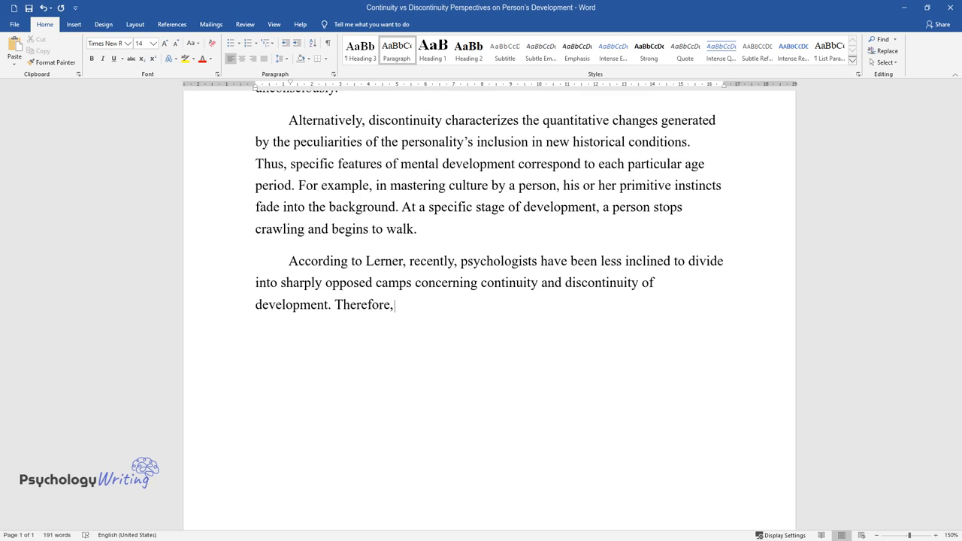
{"action": "type", "text": "psychologists define development"}
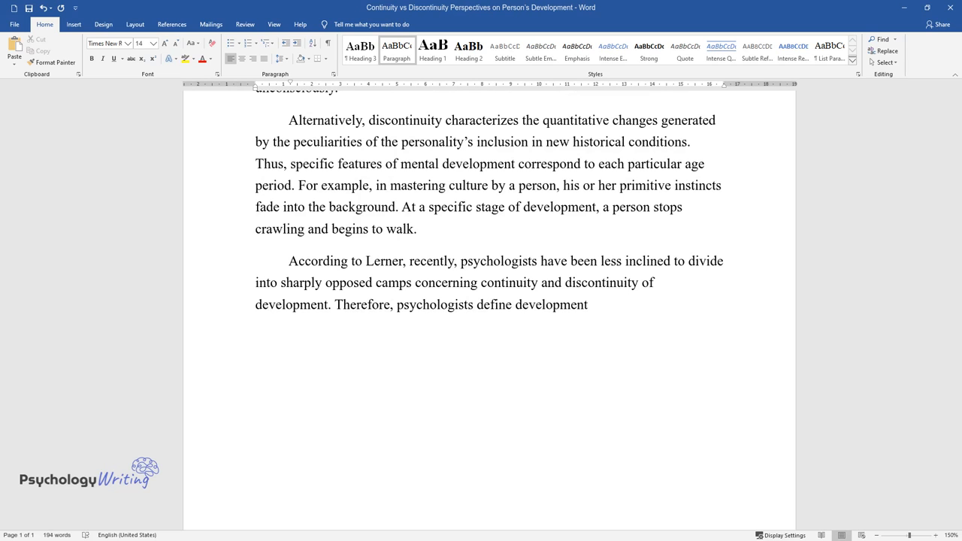
{"action": "type", "text": "as continuity and discontinuity a"}
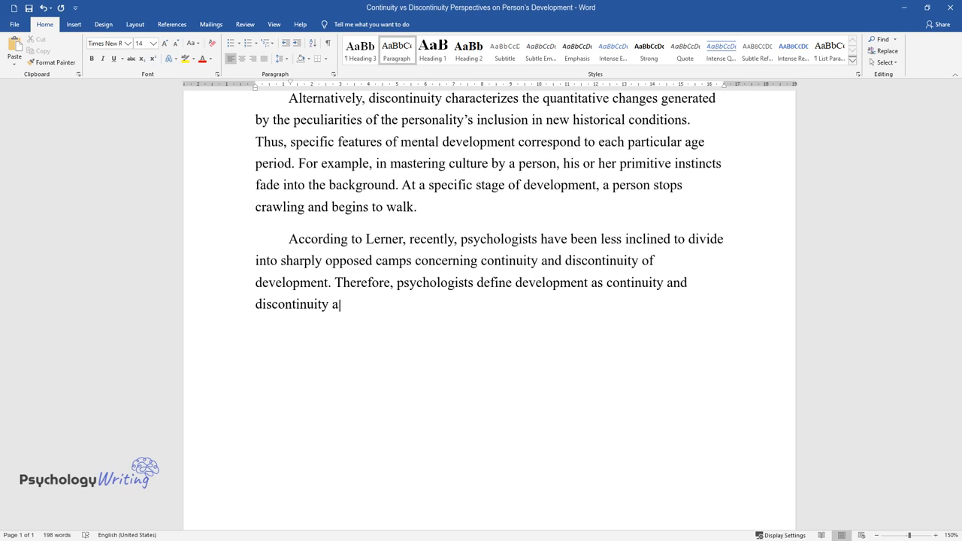
{"action": "type", "text": "t the same time."}
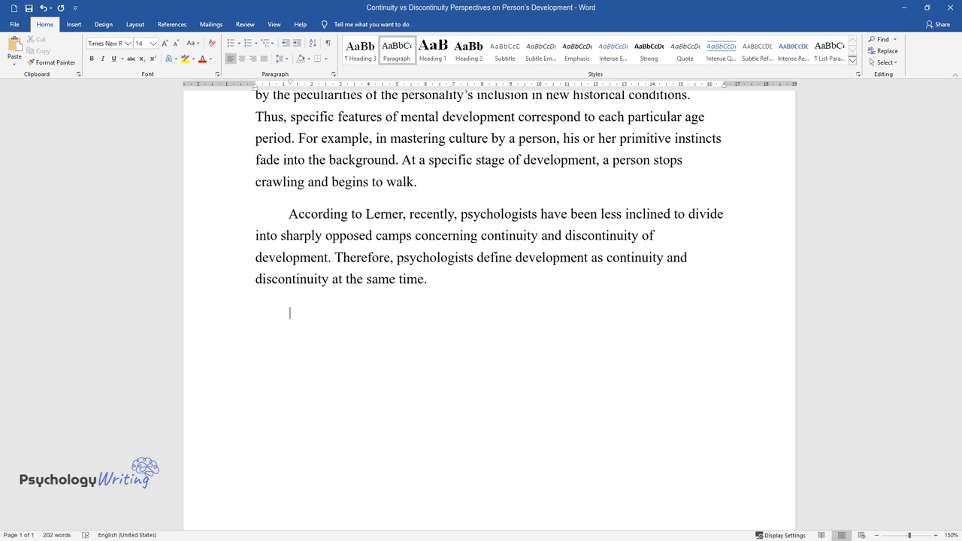
- Describe a psychological sign forming the boundary between stages while growth continues
{"action": "type", "text": "During the early development of a person, a particular psyc"}
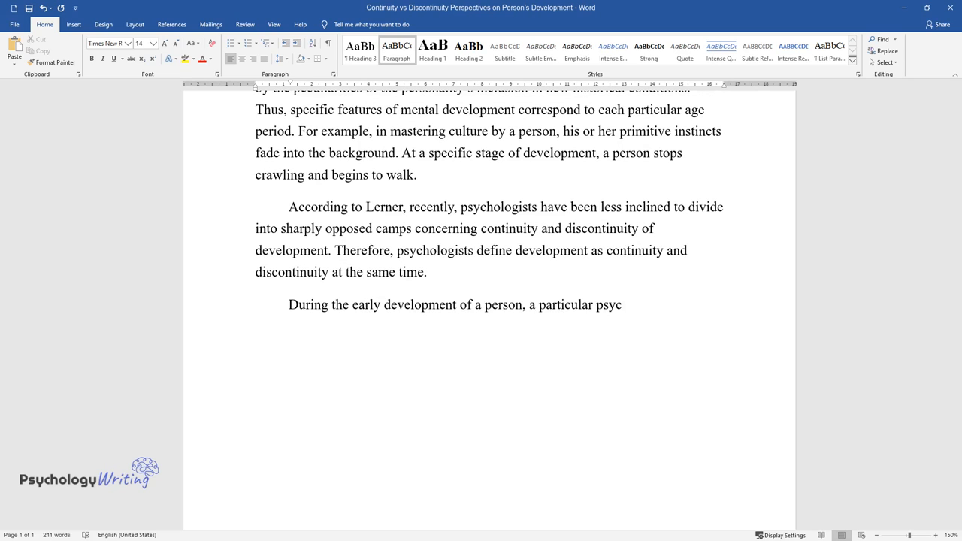
{"action": "type", "text": "hological sign is shaped, the form"}
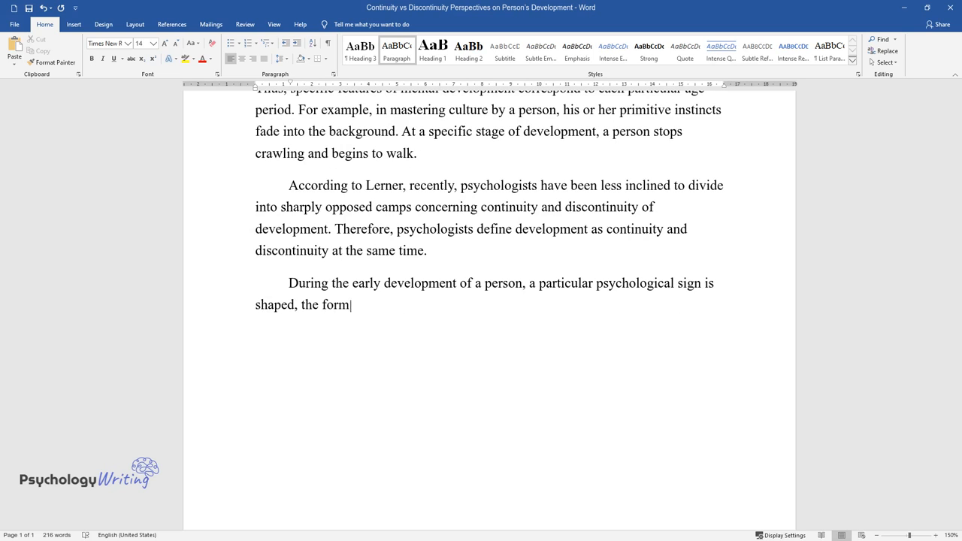
{"action": "type", "text": "ation of which means the boundary"}
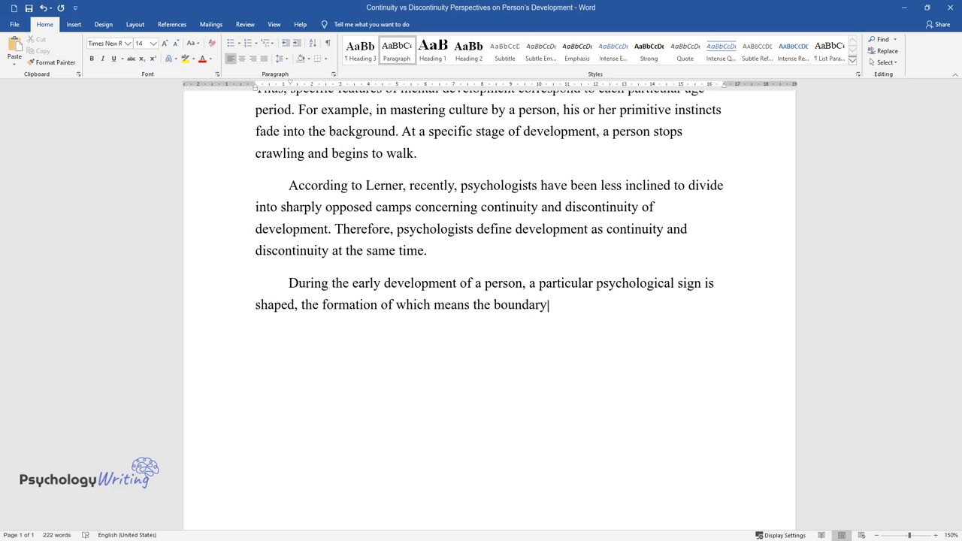
{"action": "type", "text": "between the stages. Simultaneous"}
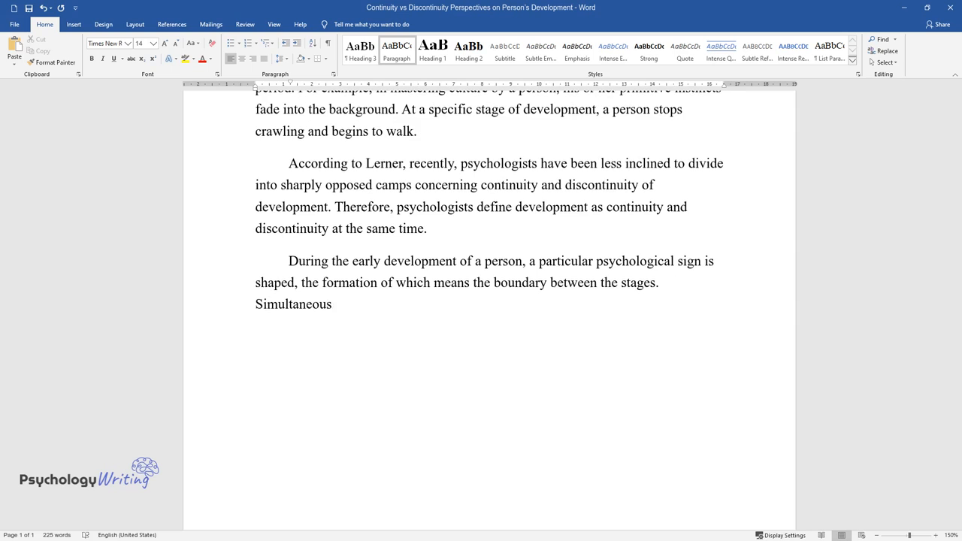
{"action": "type", "text": "ly, the growth extends further con"}
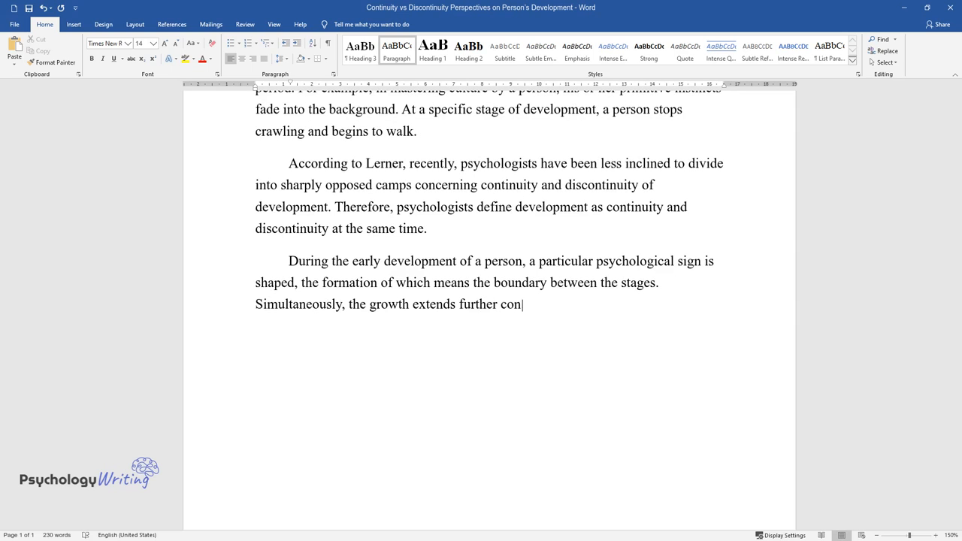
{"action": "type", "text": "tinuously, without stopping, only"}
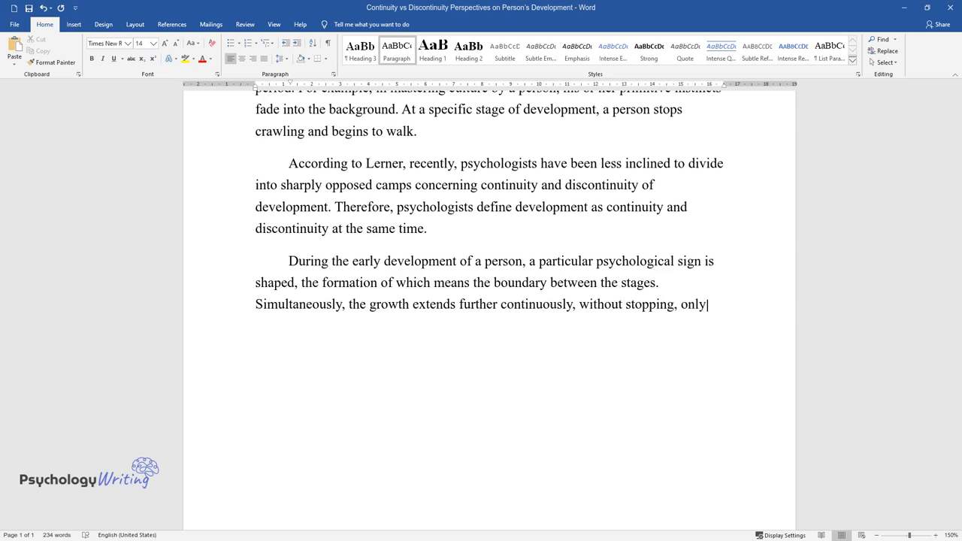
{"action": "type", "text": "now the appearance of another ps"}
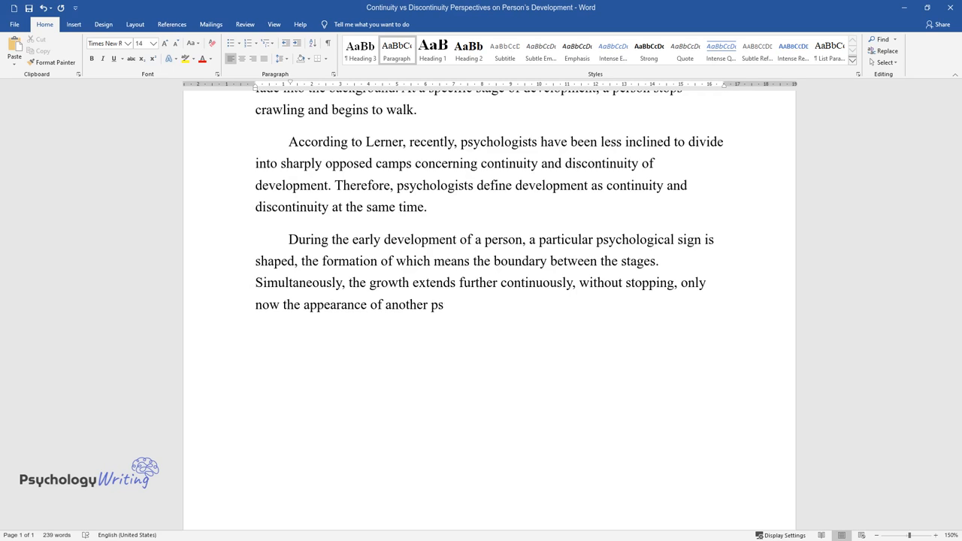
{"action": "type", "text": "ychological feature, based on the"}
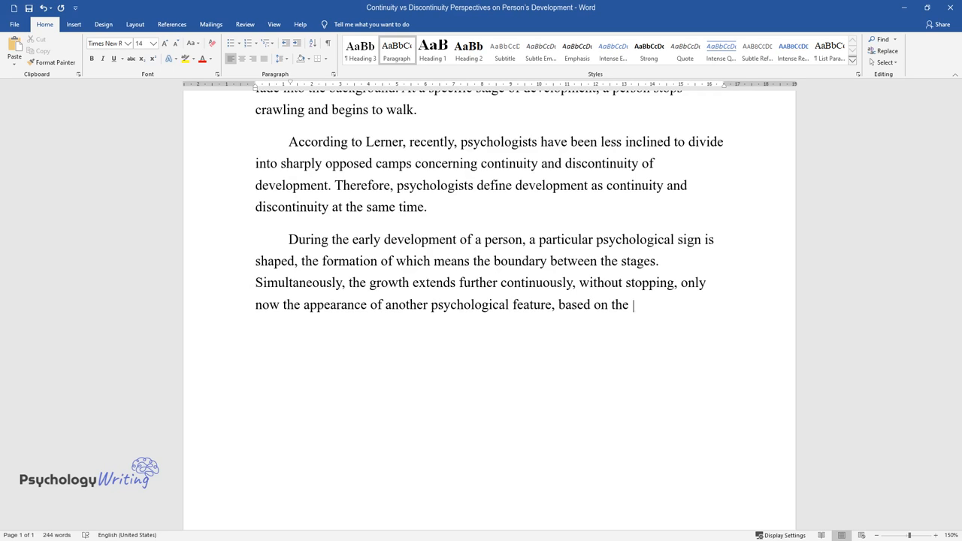
- Conclude that earlier signs keep developing and qualitative leaps do not violate continuity
{"action": "type", "text": "previous progress, occurs. And th"}
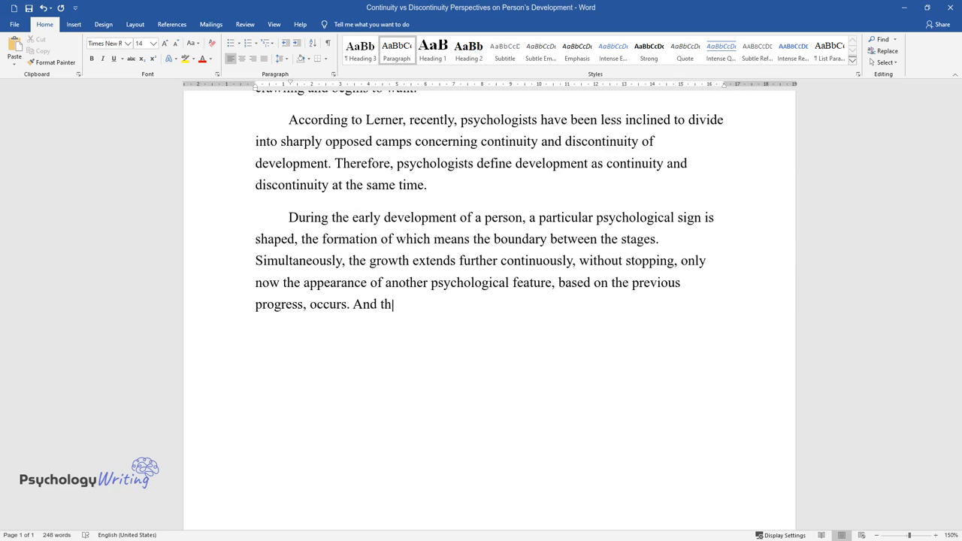
{"action": "type", "text": "e previously formed signs or level"}
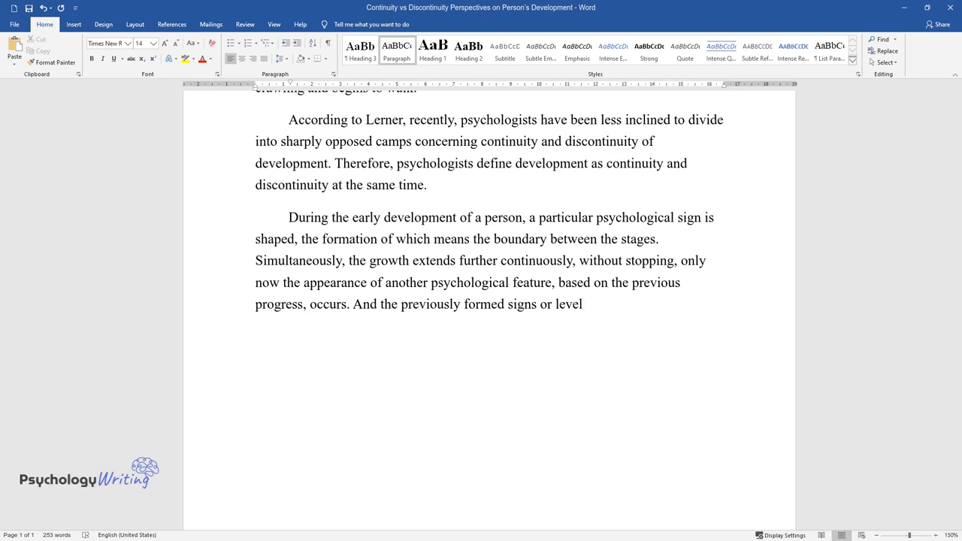
{"action": "type", "text": "s also proceed to develop contin"}
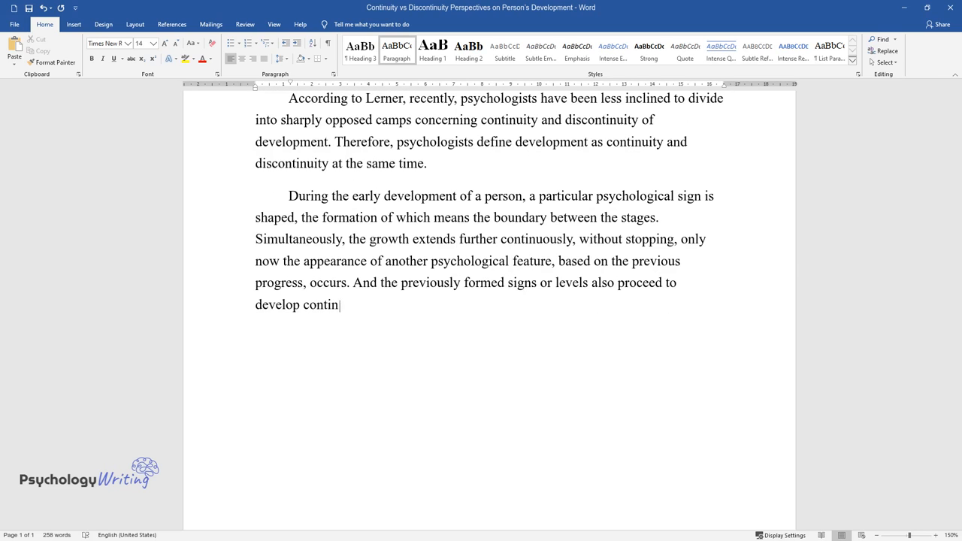
{"action": "type", "text": "uously, but already in terms of on"}
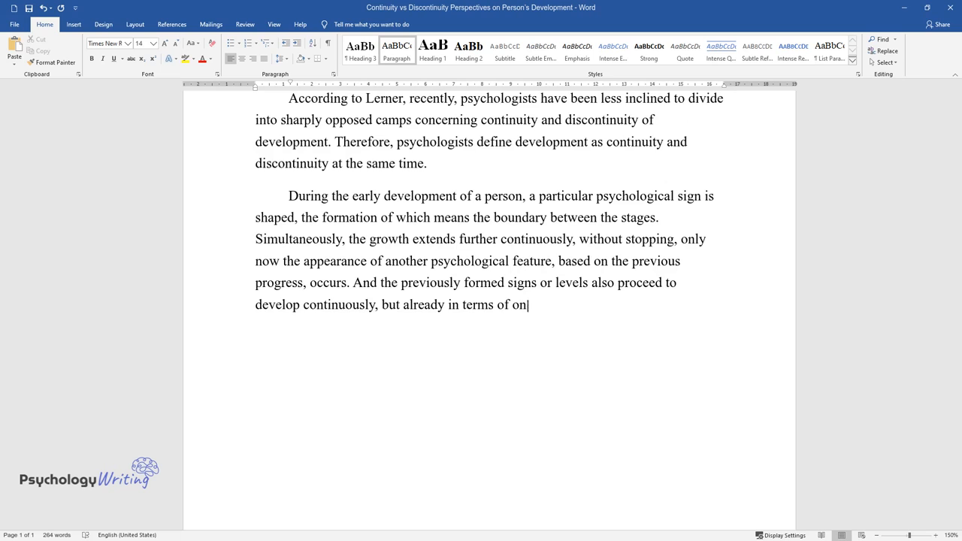
{"action": "type", "text": "e-level development. Thus, in the"}
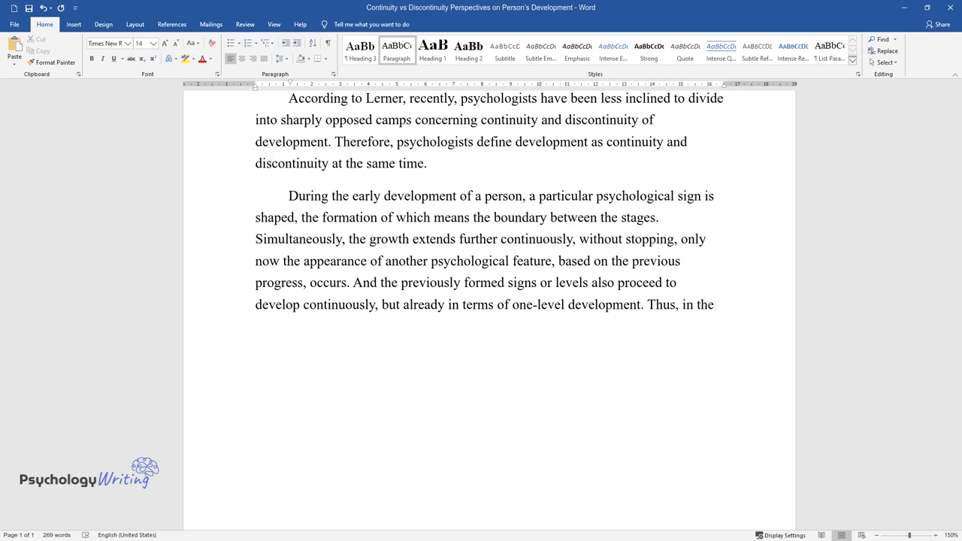
{"action": "type", "text": "constant flow of the process, qua"}
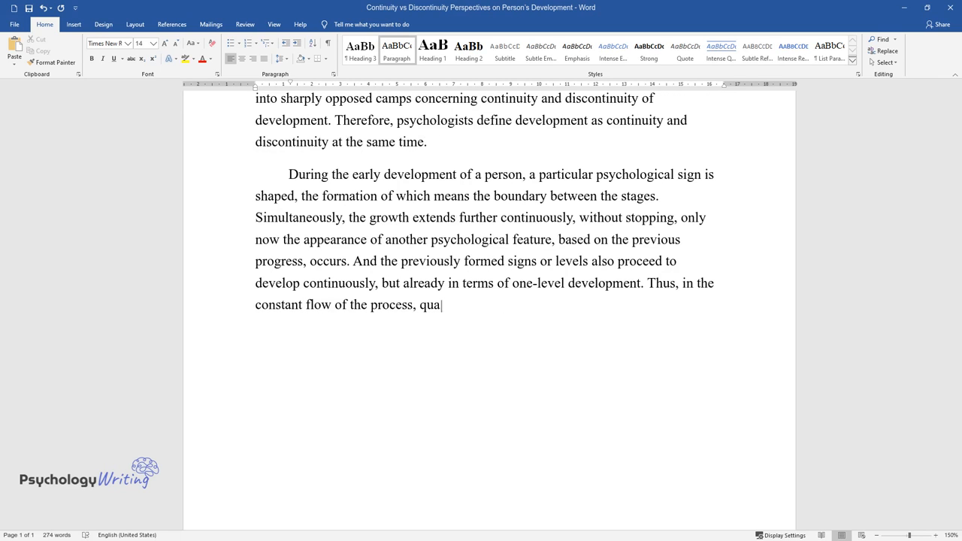
{"action": "type", "text": "litative leaps are found that do"}
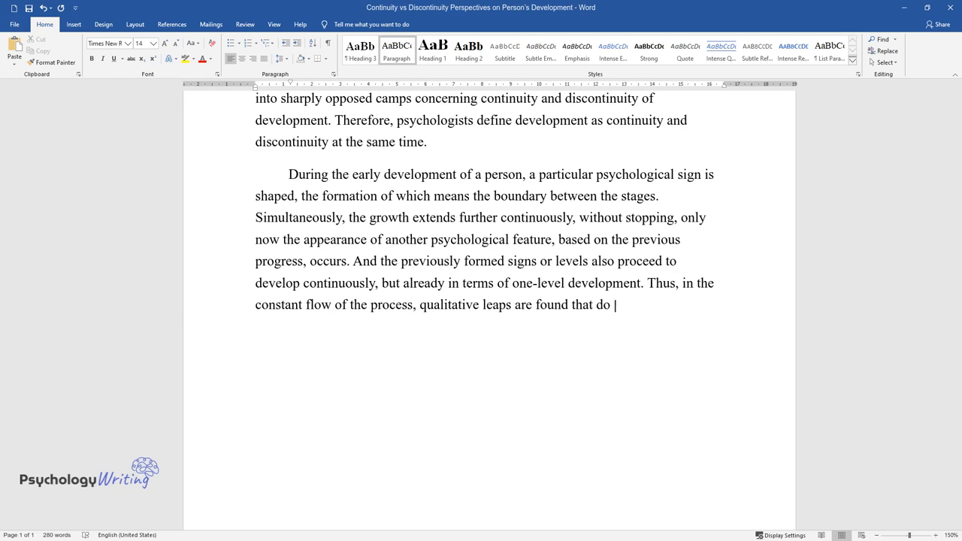
{"action": "type", "text": "not violate its continuity."}
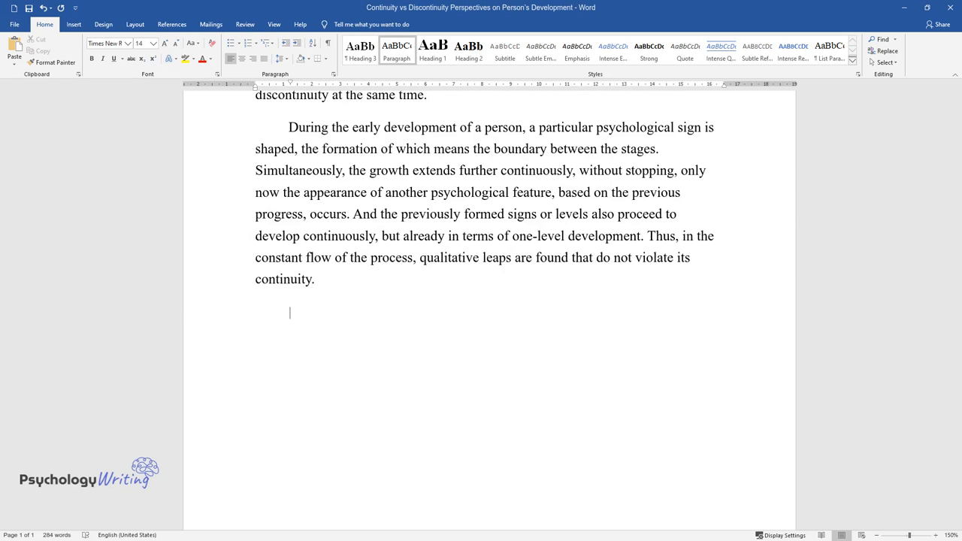
- Write the paragraph: development proceeds continuously in time yet divides into segments and stages
{"action": "type", "text": "Therefore, on the one h"}
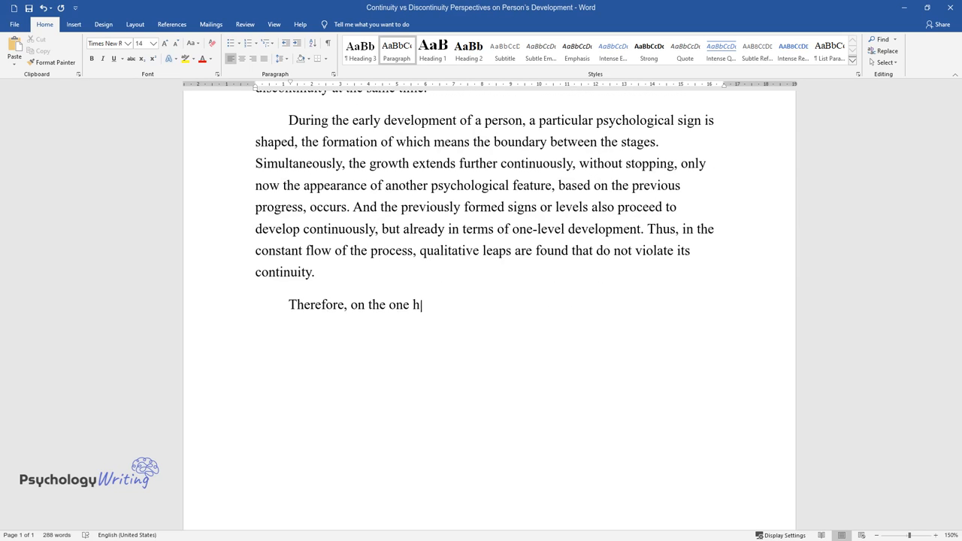
{"action": "type", "text": "and, the process of development"}
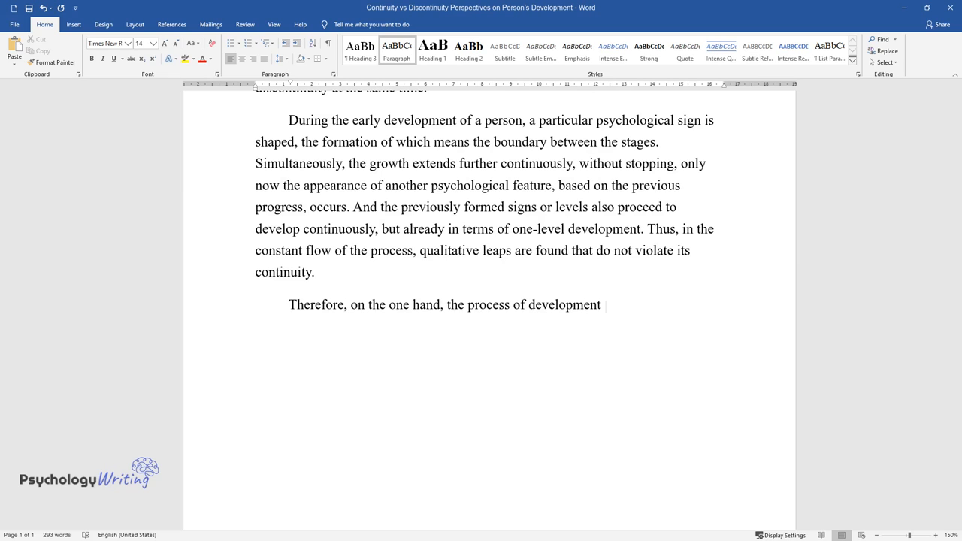
{"action": "type", "text": "proceeds in time continuously; o"}
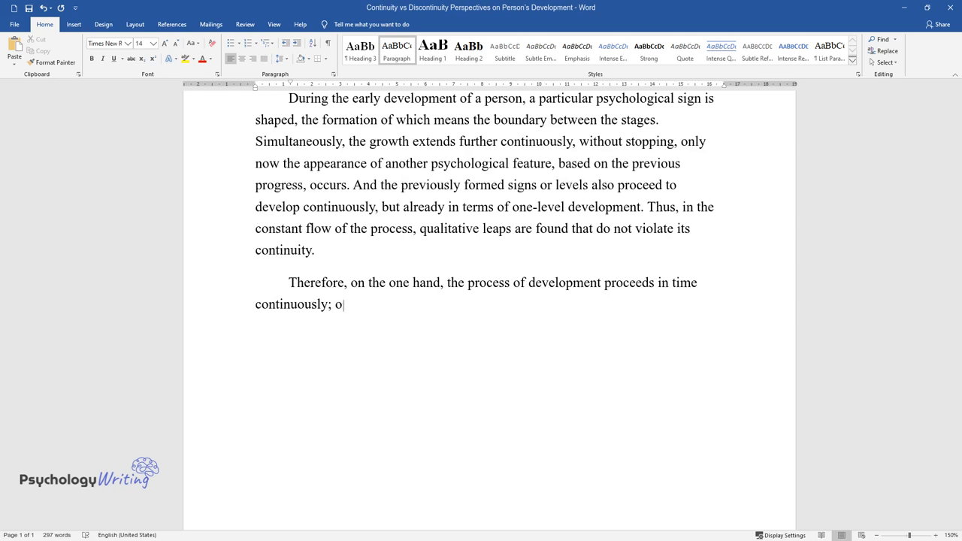
{"action": "type", "text": "n the other hand, the same progr"}
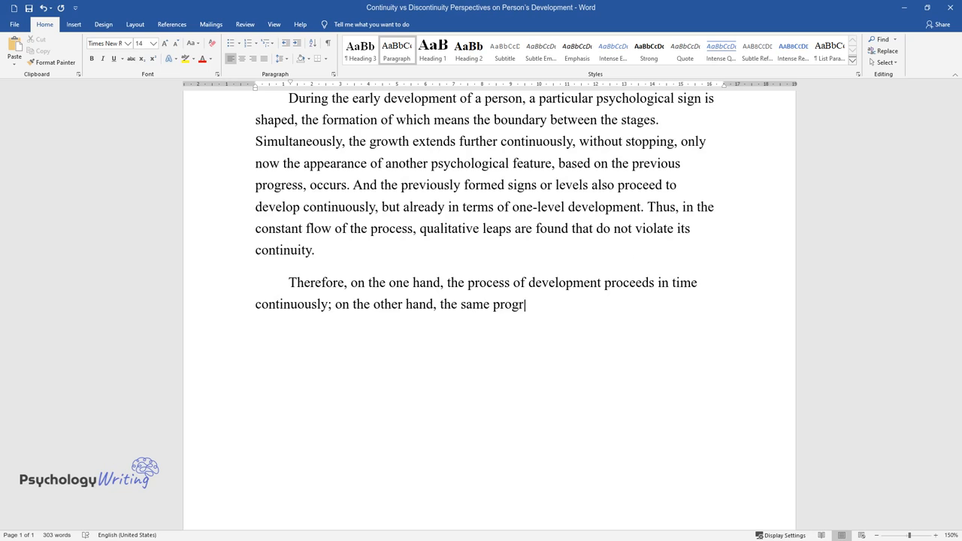
{"action": "type", "text": "ess is divided into segments – stages or phases, and in this sense is discrete."}
{"action": "type", "text": "Un"}
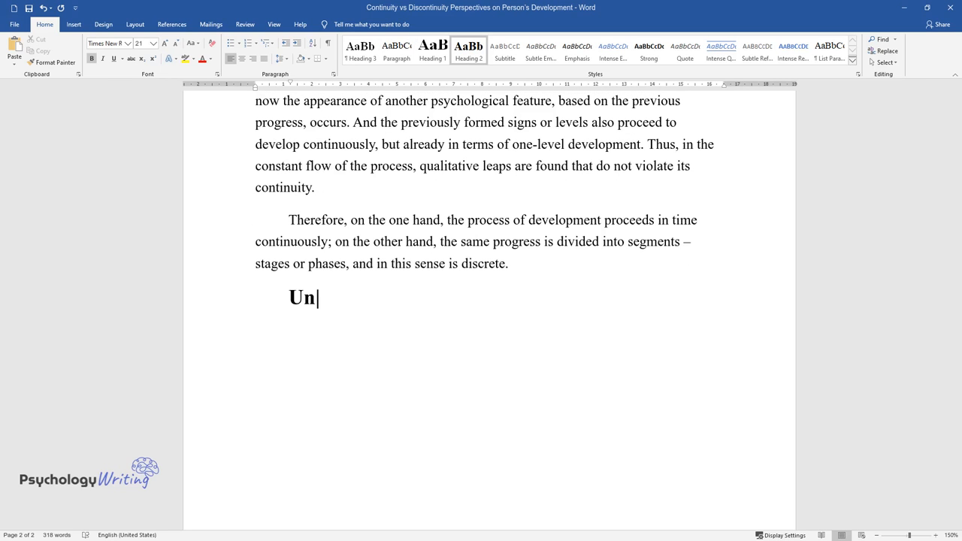
- Type the heading 'Universal VS Context-Specific Perspectives on Development'
{"action": "type", "text": "iversal VS Context-Speci"}
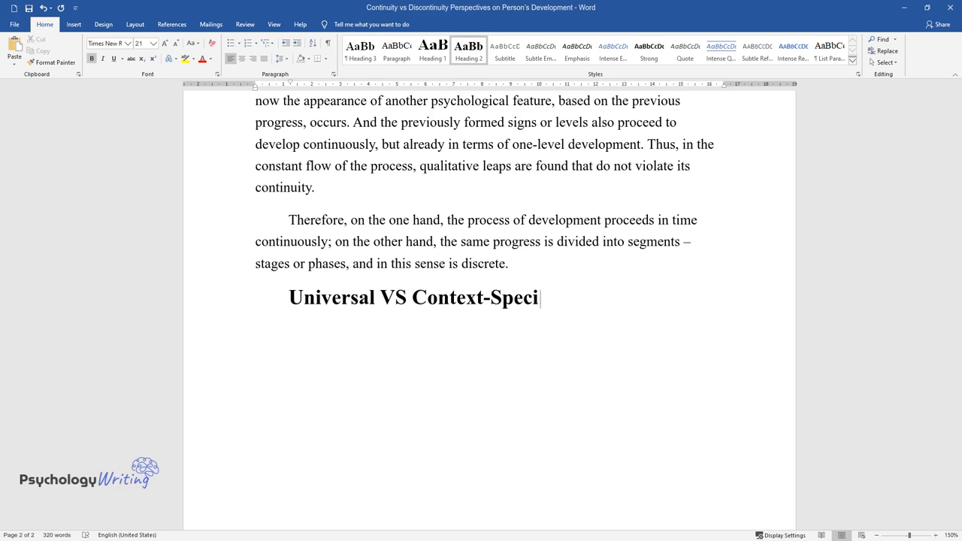
{"action": "type", "text": "fic Perspectives on Deve"}
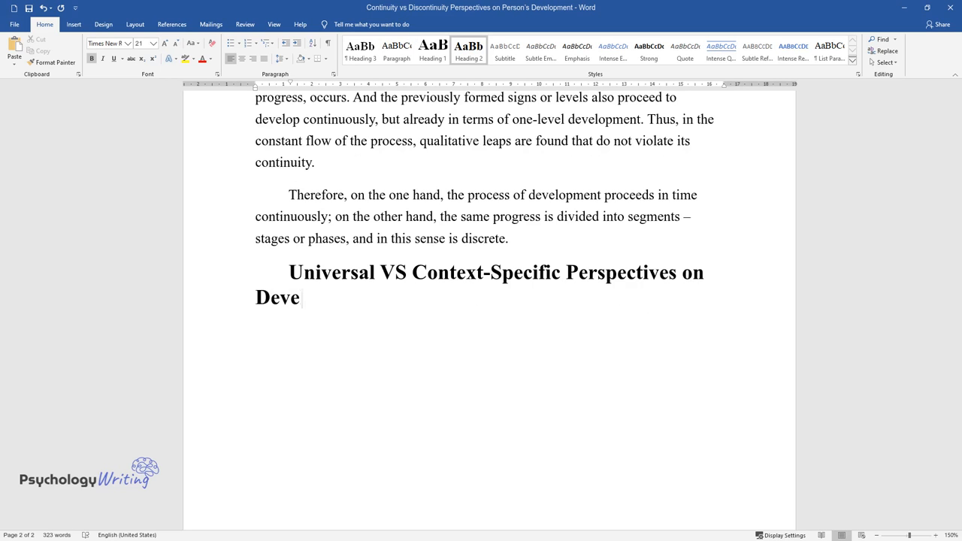
{"action": "type", "text": "lopment"}
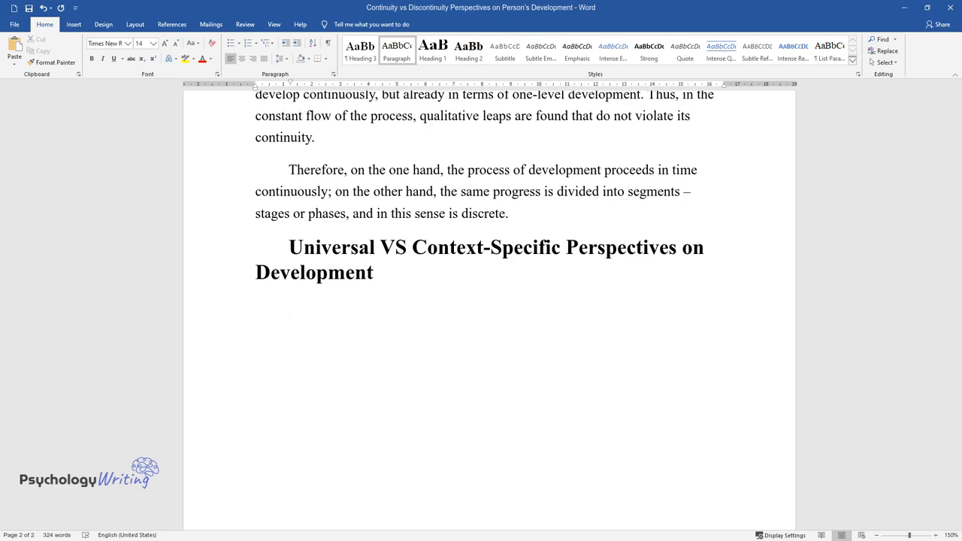
- Cite Sigelman and Rider on culture affecting physical, intellectual, emotional and social growth
{"action": "type", "text": "According to Sigelman and Rider"}
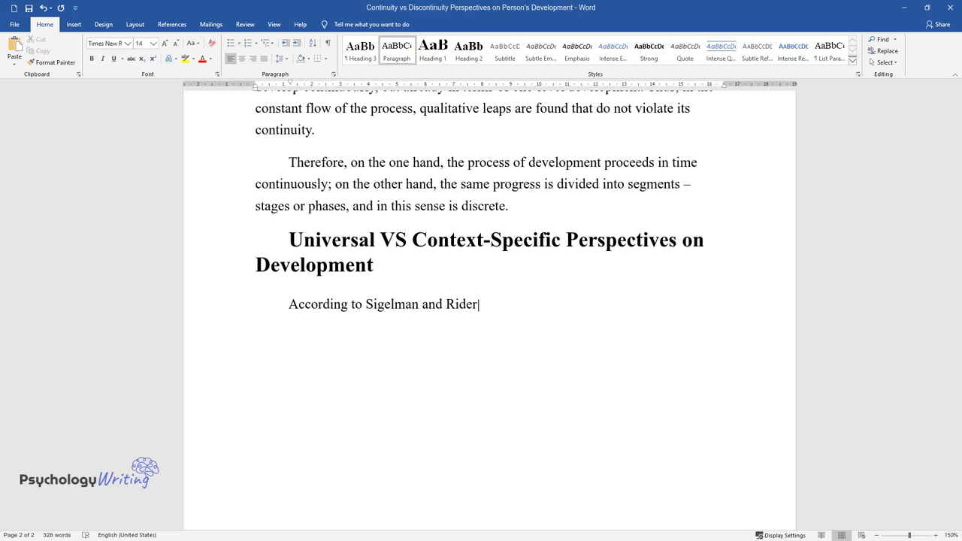
{"action": "type", "text": ", modern developmental psychology"}
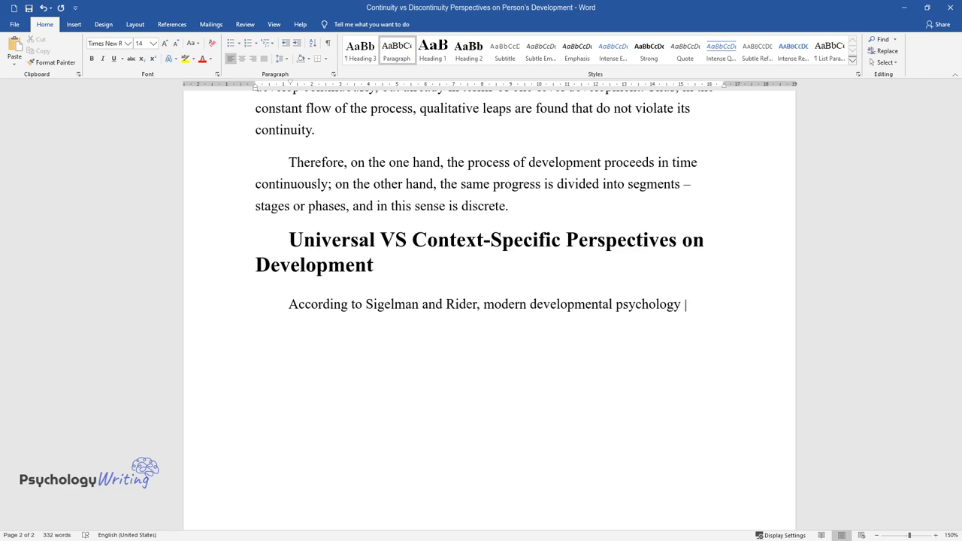
{"action": "type", "text": "recognizes that development is both a biological growth process and"}
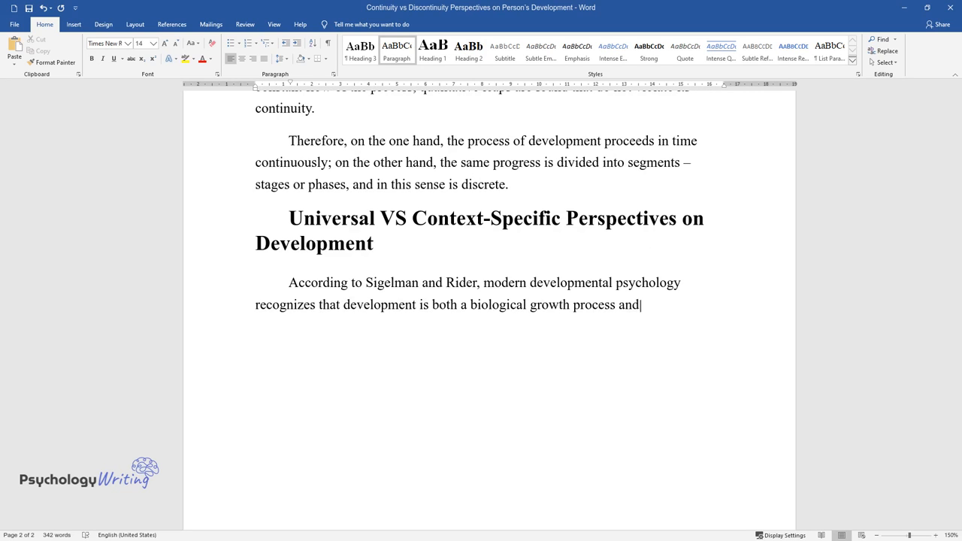
{"action": "type", "text": "a child's appropriation of cultu"}
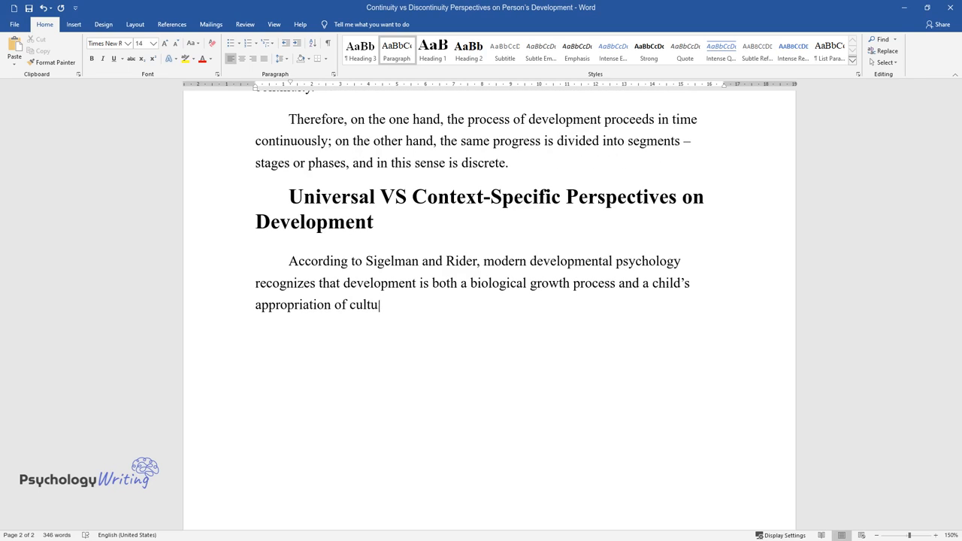
{"action": "type", "text": "ral values. It seems evident that"}
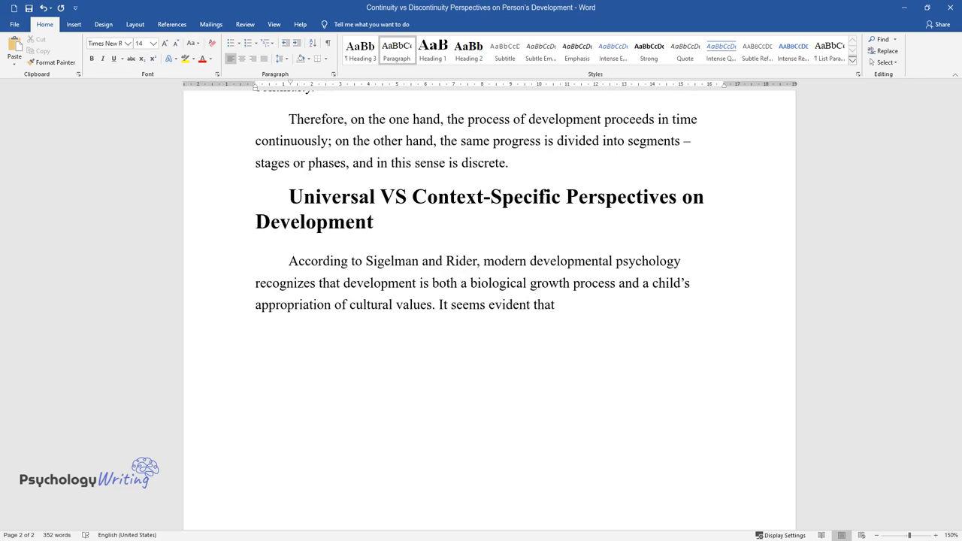
{"action": "type", "text": "the culture in which individuals"}
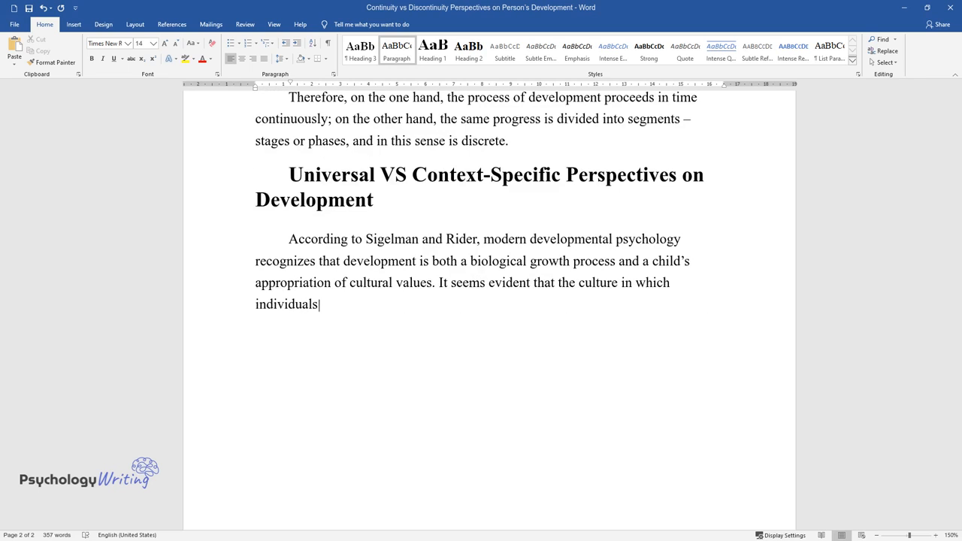
{"action": "type", "text": "develop and live affects their ph"}
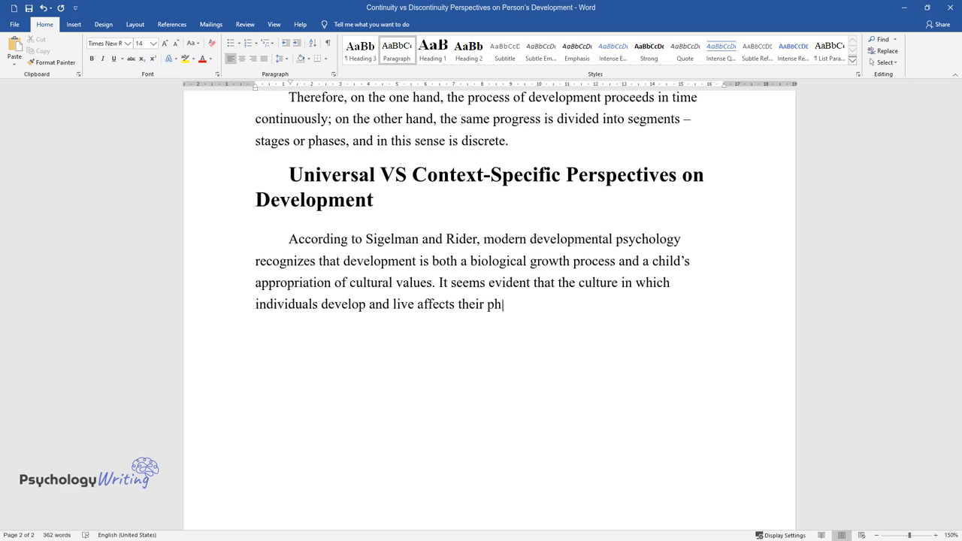
{"action": "type", "text": "ysical, intellectual, emotional,"}
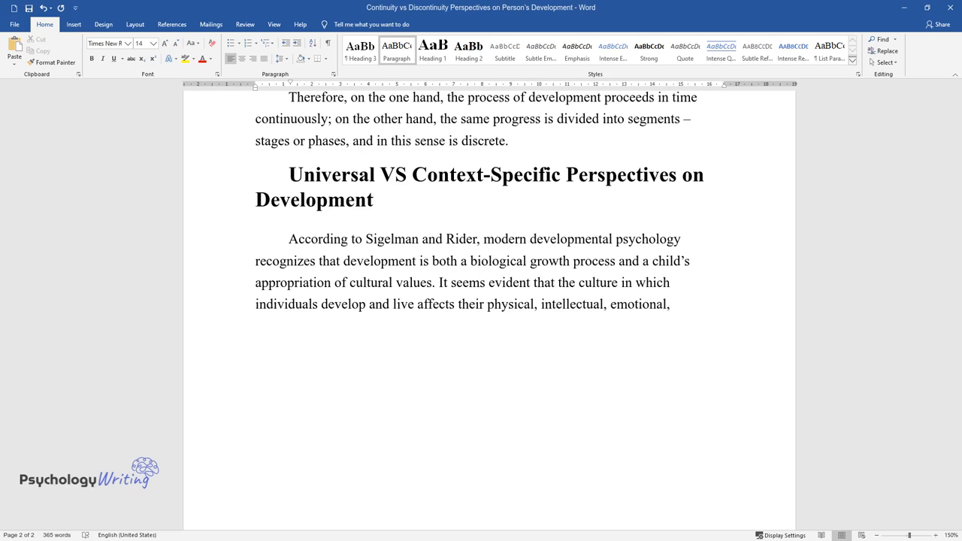
{"action": "type", "text": "and social growth. In particular,"}
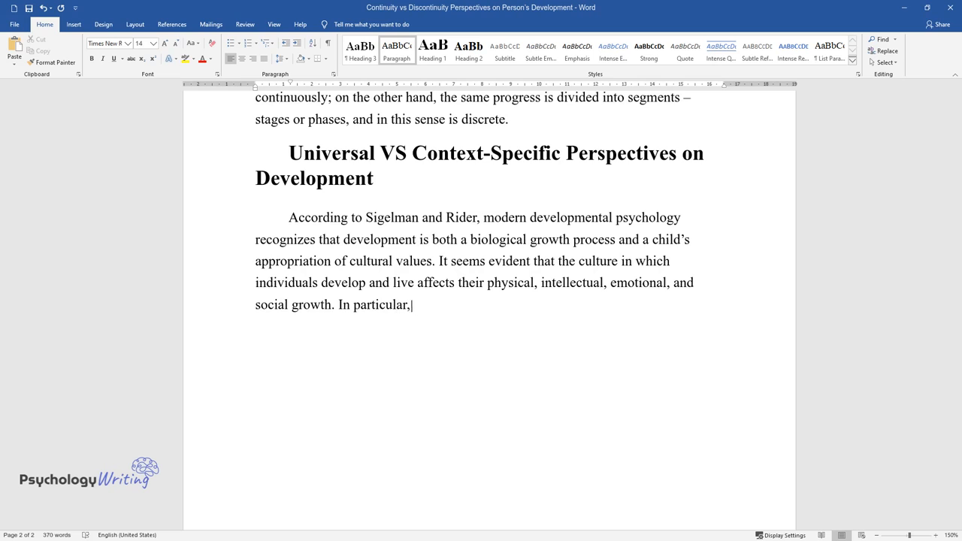
- Note newborn reflexes (sucking, walking, touching) and imitation of parents are culture-independent
{"action": "type", "text": "there is a lot of evidence that t"}
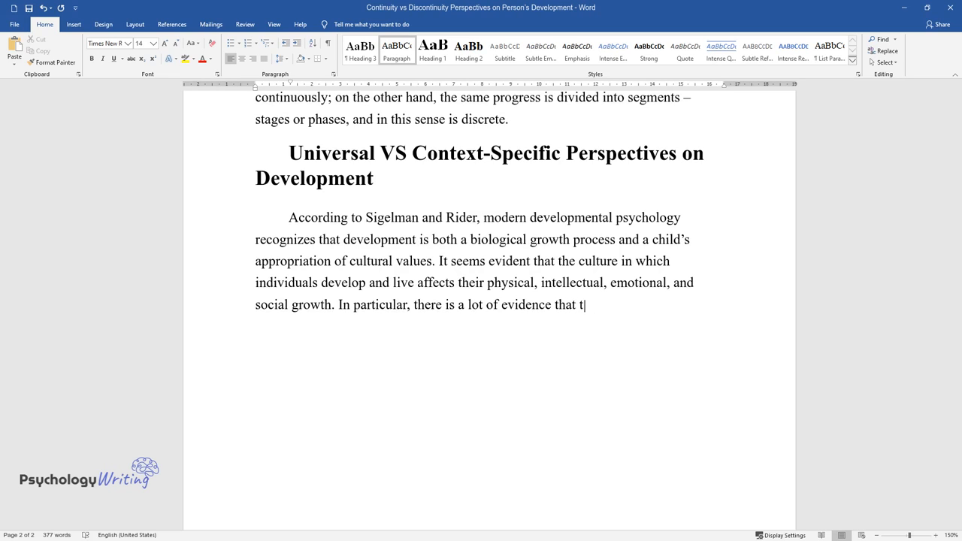
{"action": "type", "text": "he newborn's reflexes (sucking, w"}
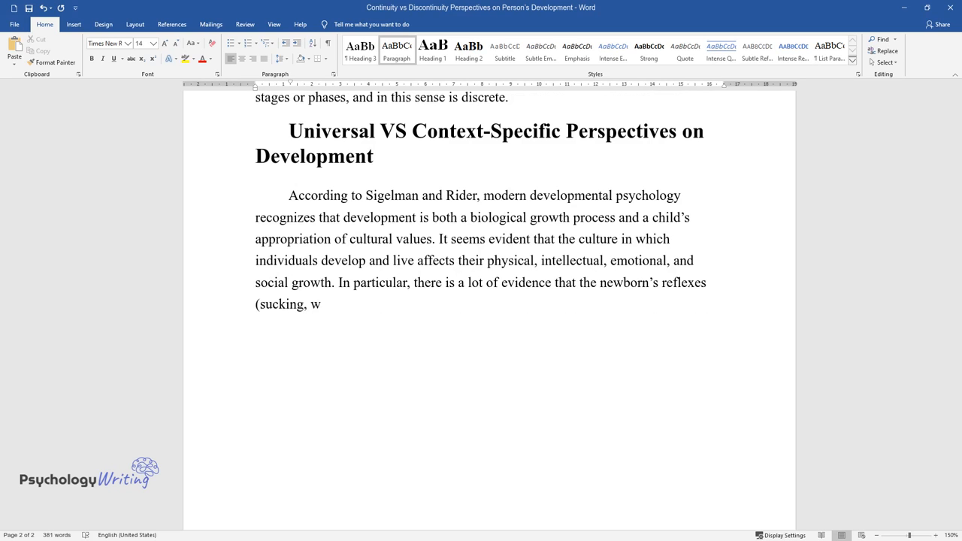
{"action": "type", "text": "alking, touching) do not depend o"}
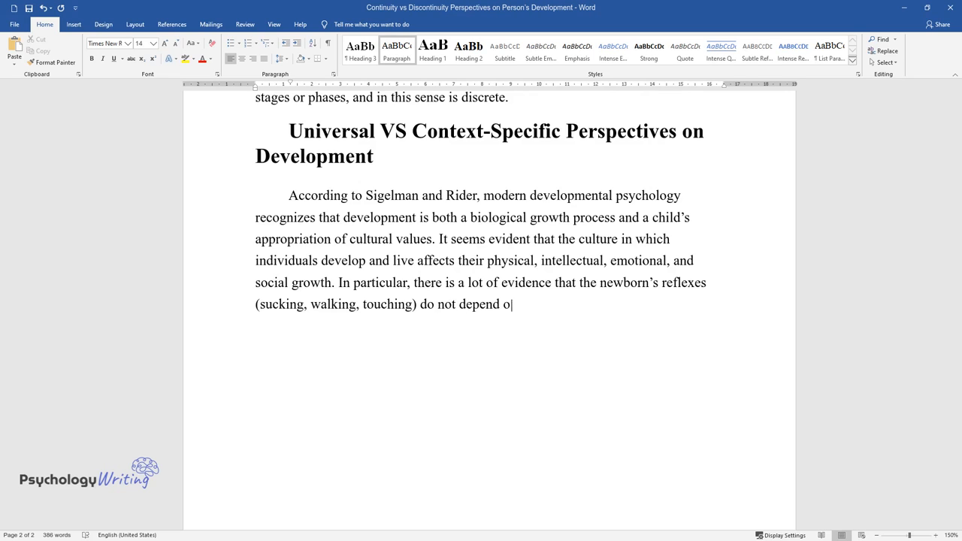
{"action": "type", "text": "n the culture and form of organiza"}
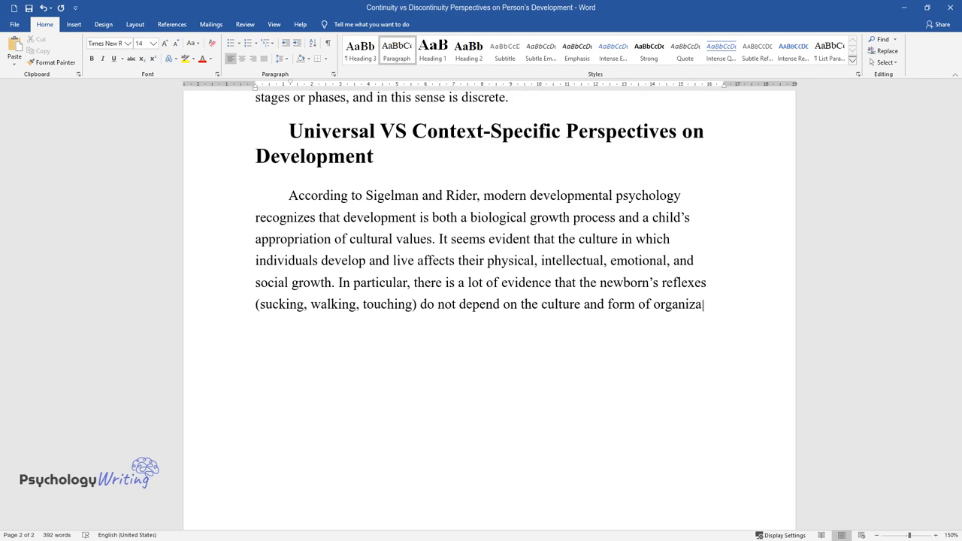
{"action": "type", "text": "tion of society. Moreover, childr"}
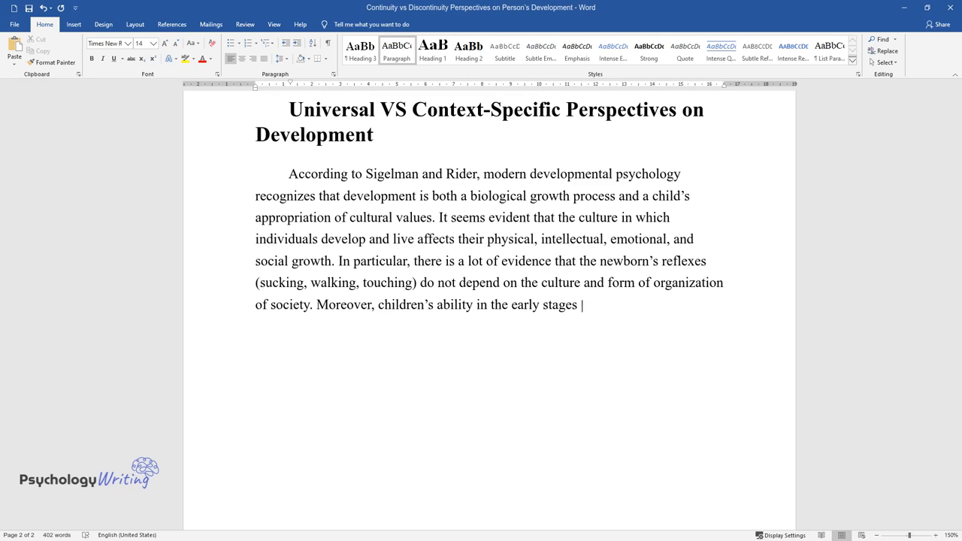
{"action": "type", "text": "of infancy to imitate the behavior"}
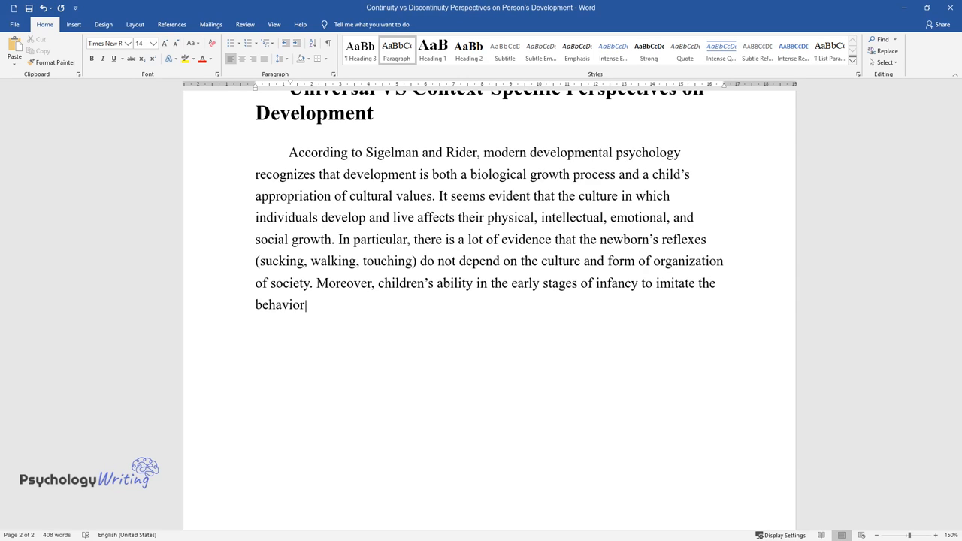
{"action": "type", "text": "of their parents is independent"}
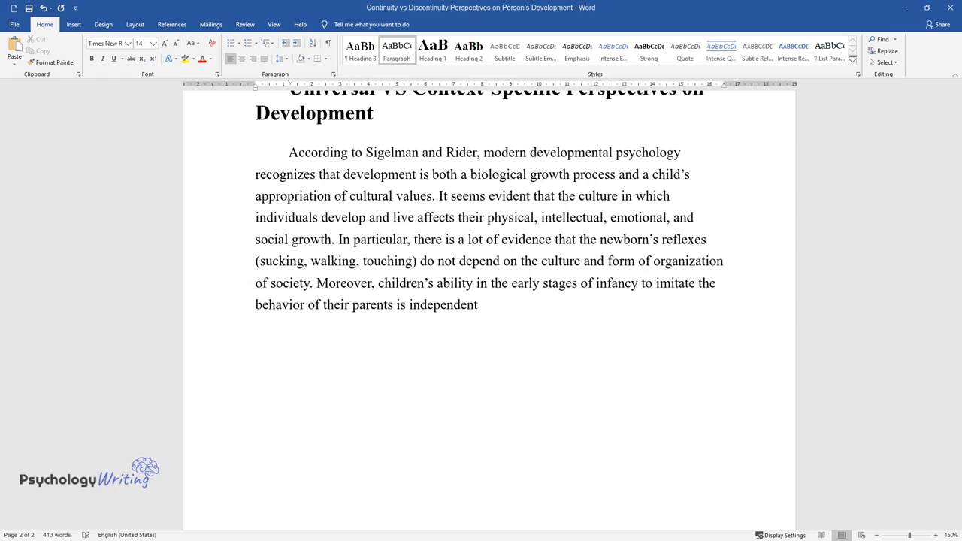
- Add that newborns in the United States, Switzerland and Nepal imitate adult facial expressions
{"action": "type", "text": "of culture. Newborns in the Unite"}
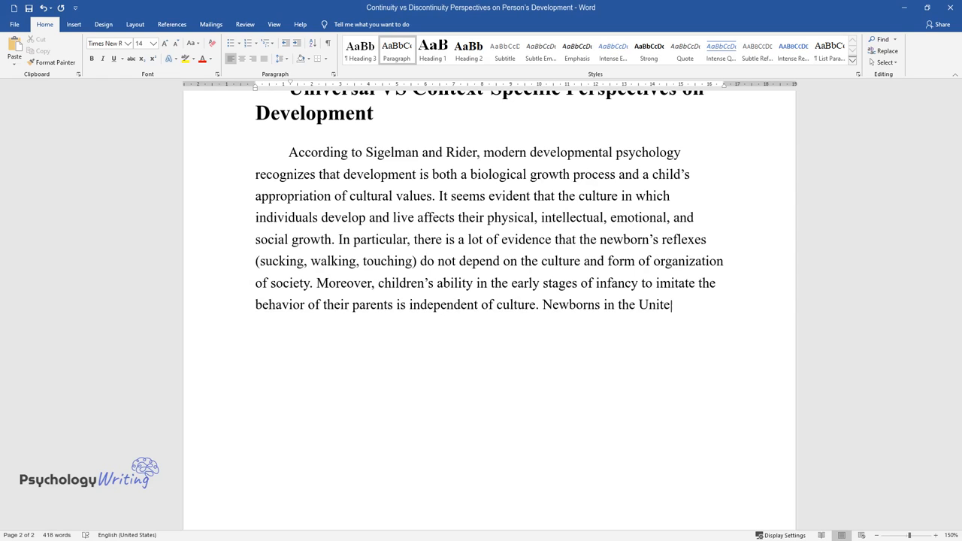
{"action": "type", "text": "d States, Switzerland, Nepal, and"}
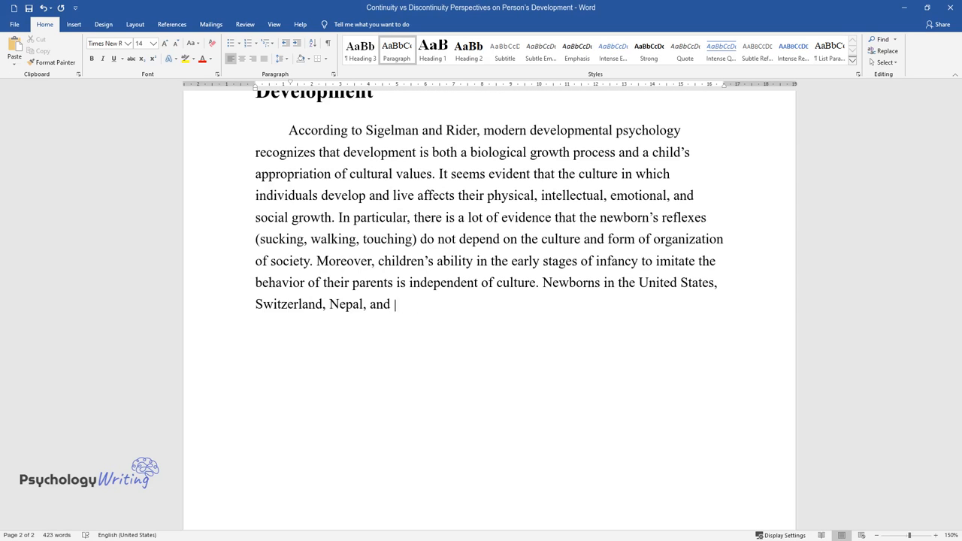
{"action": "type", "text": "other countries move their heads, open and close their"}
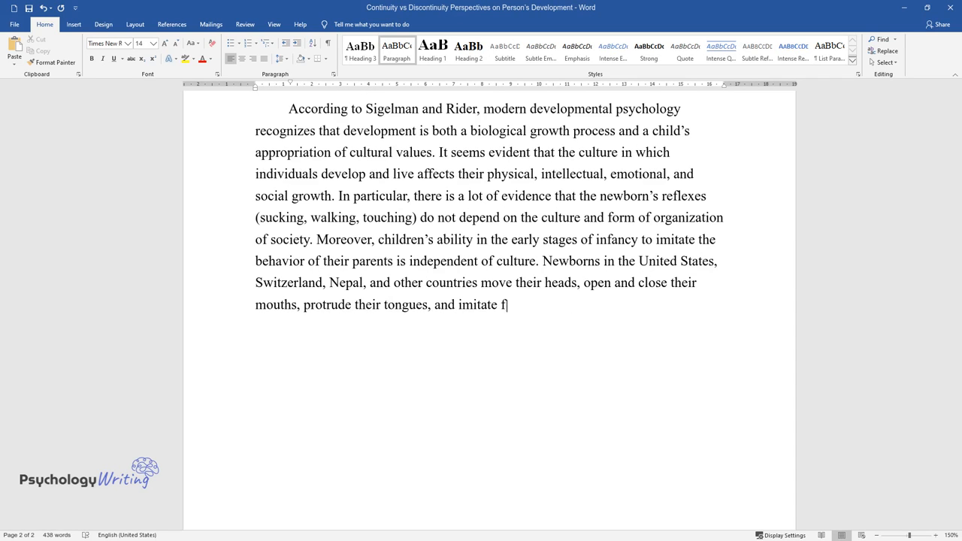
{"action": "type", "text": "inger movements in response to ad"}
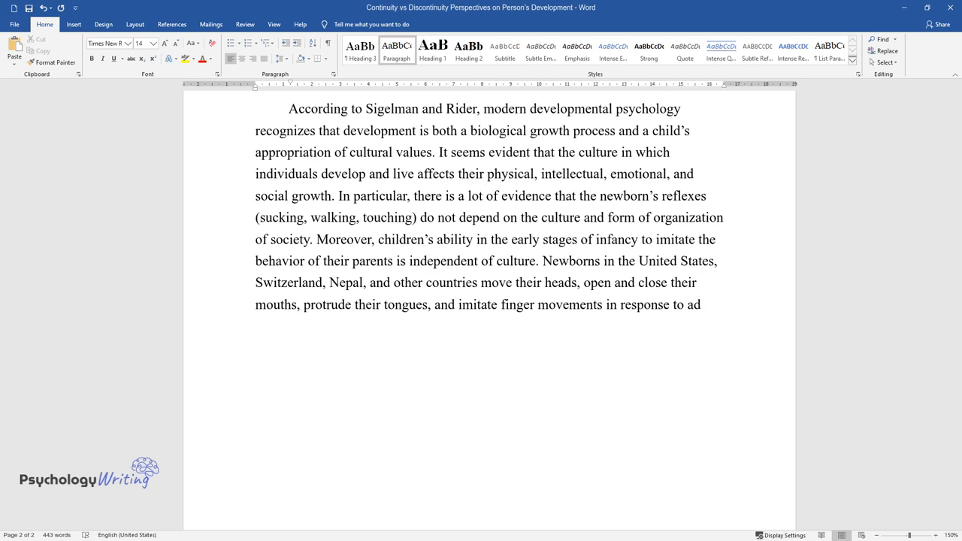
{"action": "type", "text": "ult facial expressions."}
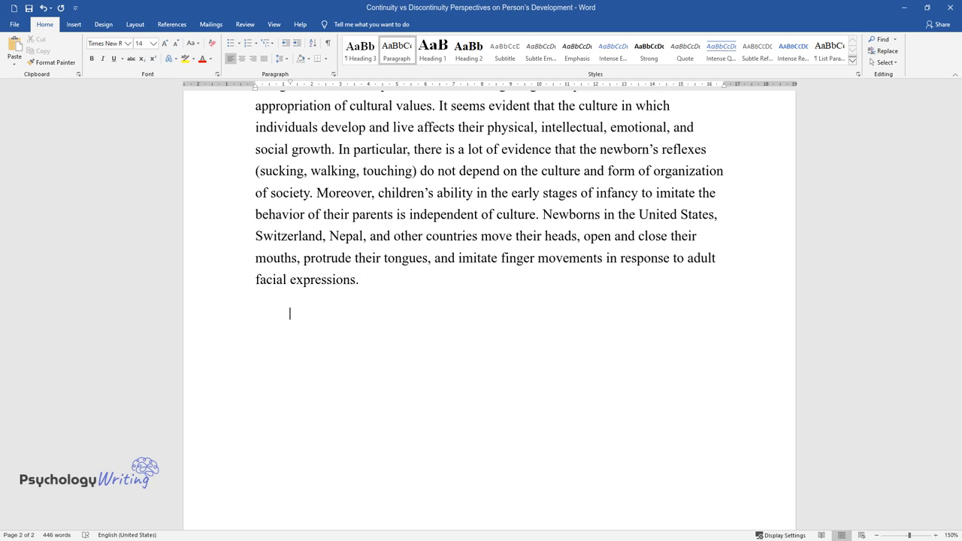
- Begin the context-dependent paragraph on customs accelerating or slowing children's motor development
{"action": "type", "text": "However, the context-dependent factor also influences human development."}
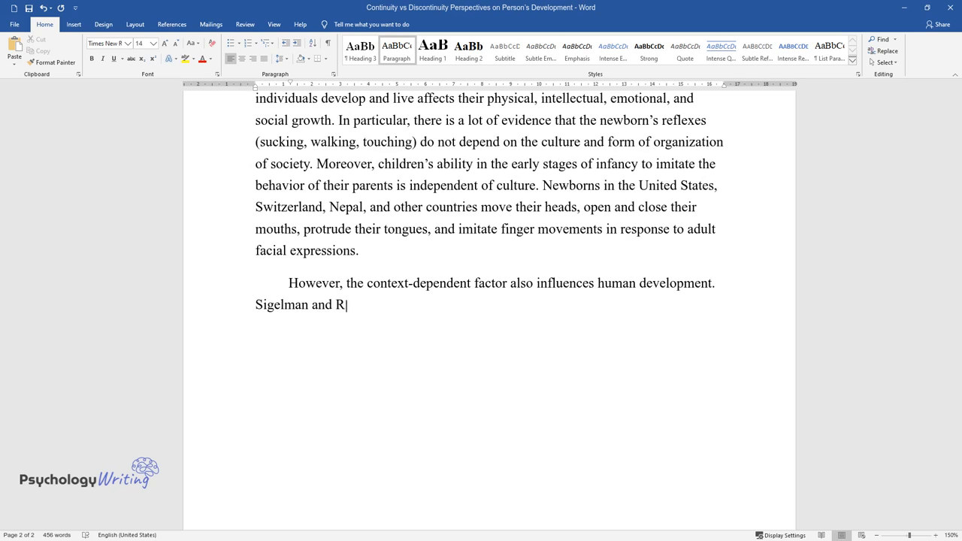
{"action": "type", "text": "ider argue that researchers have"}
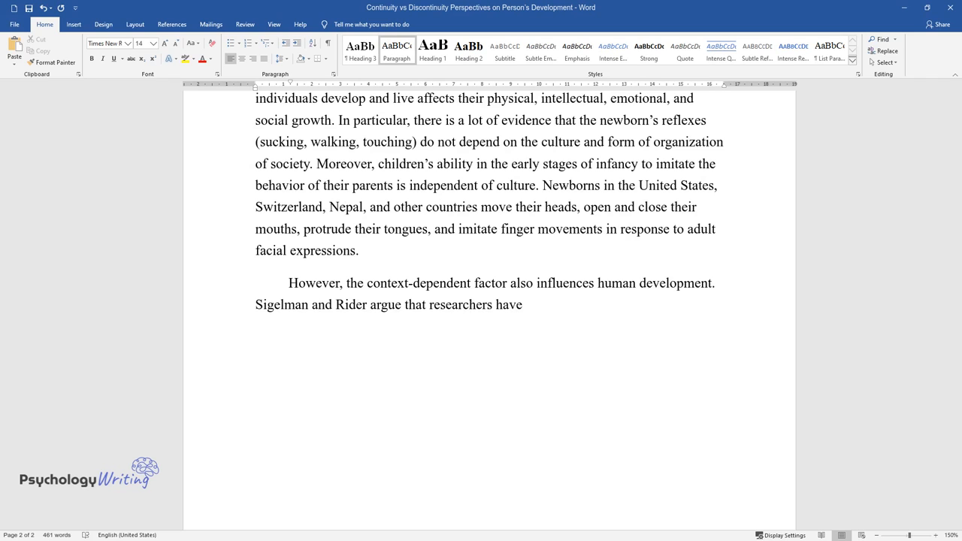
{"action": "type", "text": "found many cultural customs that"}
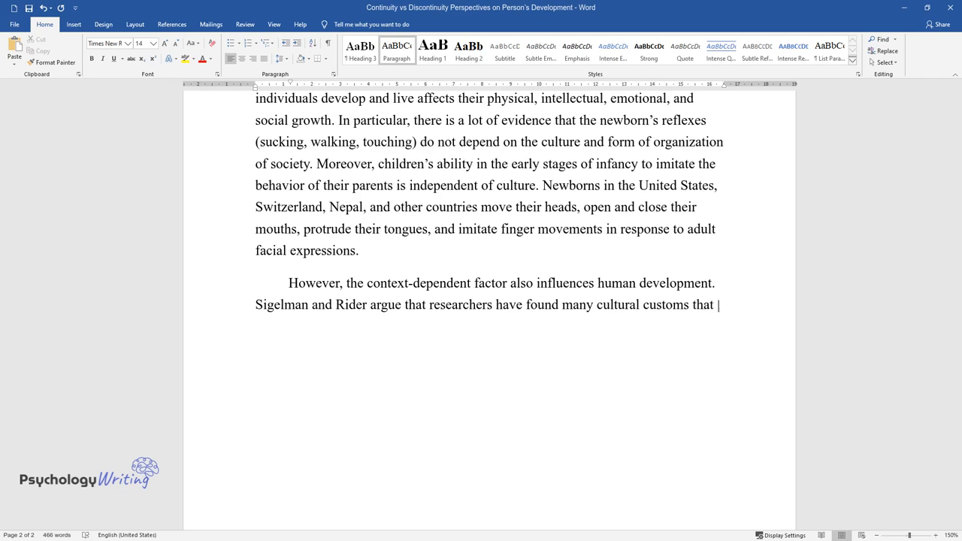
{"action": "type", "text": "accelerate or, conversely, slow d"}
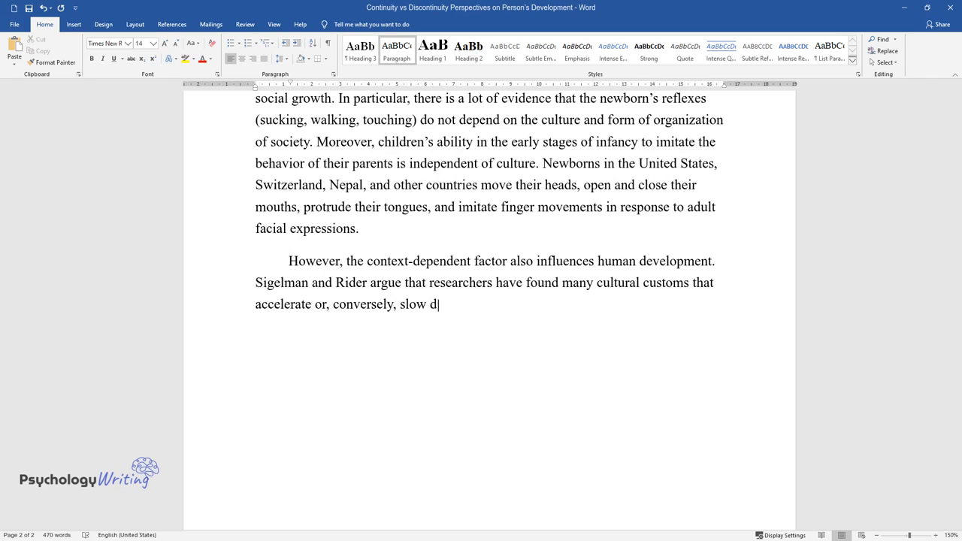
{"action": "type", "text": "own children's motor development. For instance,"}
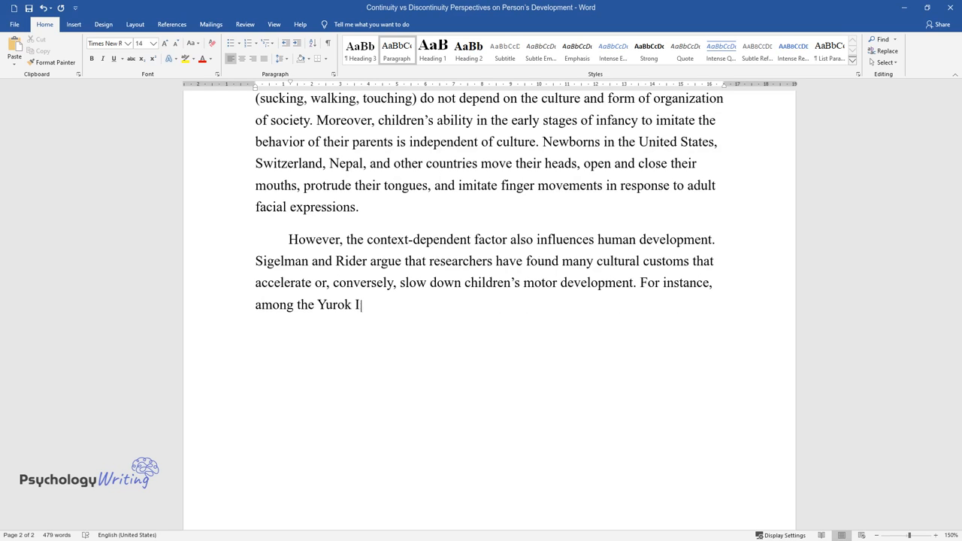
- Give the Yurok leg-massage custom and African babies sitting early through adult exercises
{"action": "type", "text": "ndians, there is a custom of stimulating the early crawling of the"}
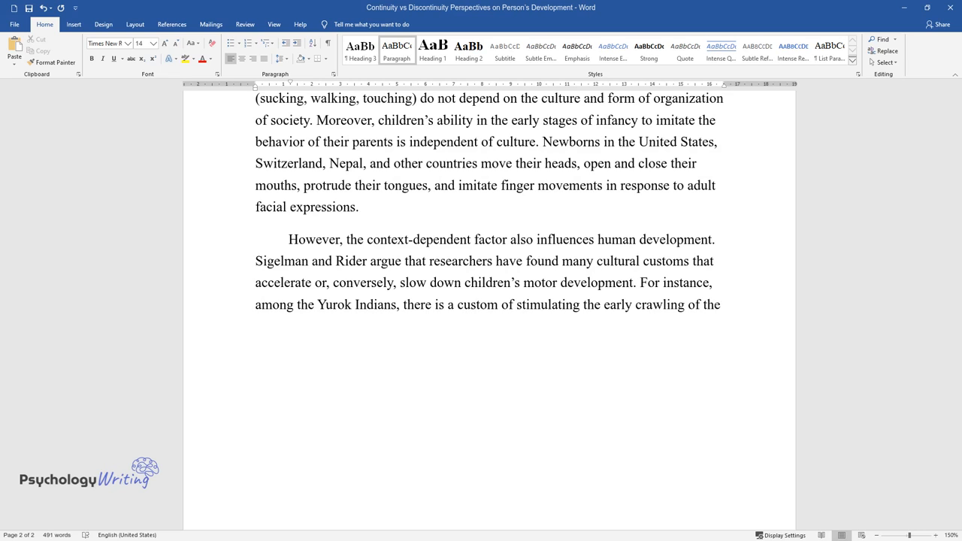
{"action": "type", "text": "baby: starting from the twelfth"}
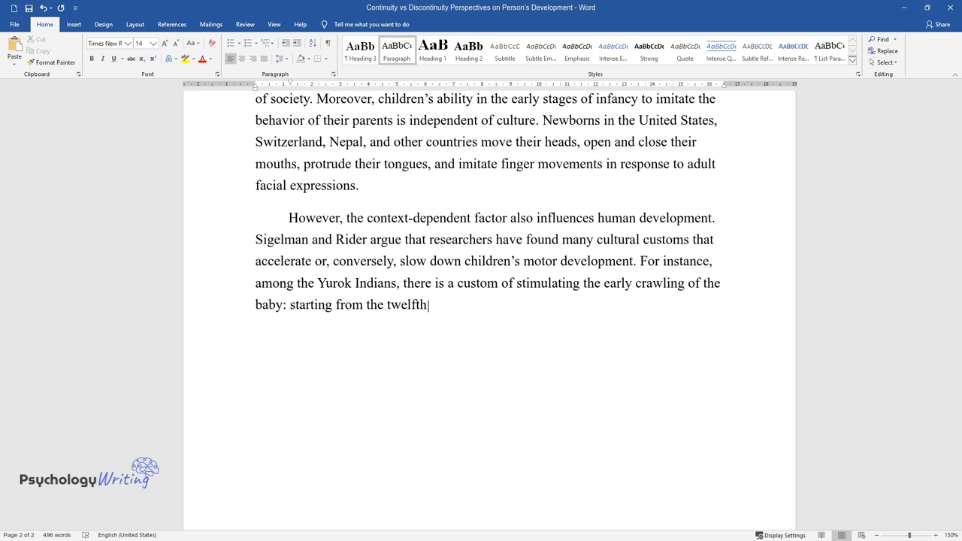
{"action": "type", "text": "day of life, the grandmother mas"}
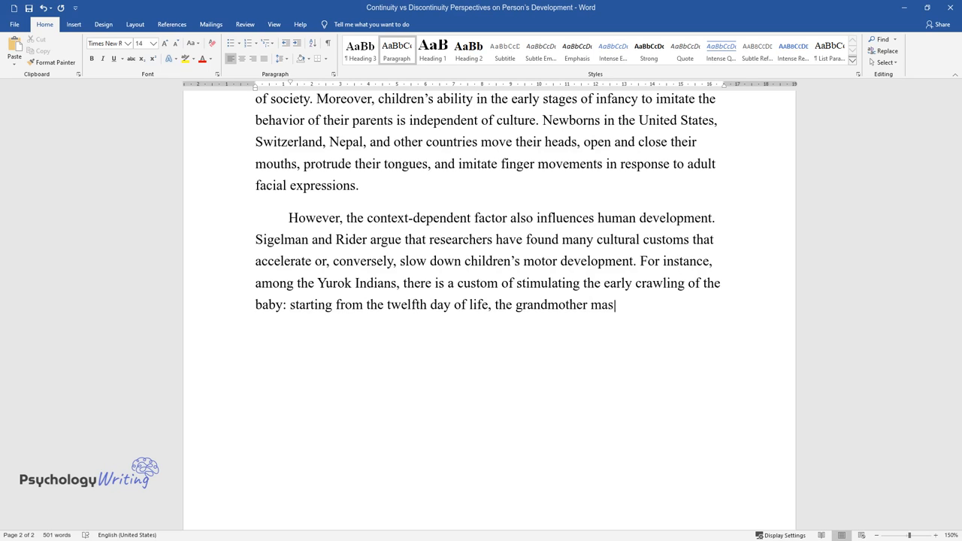
{"action": "type", "text": "sages legs. Furthermore, babies f"}
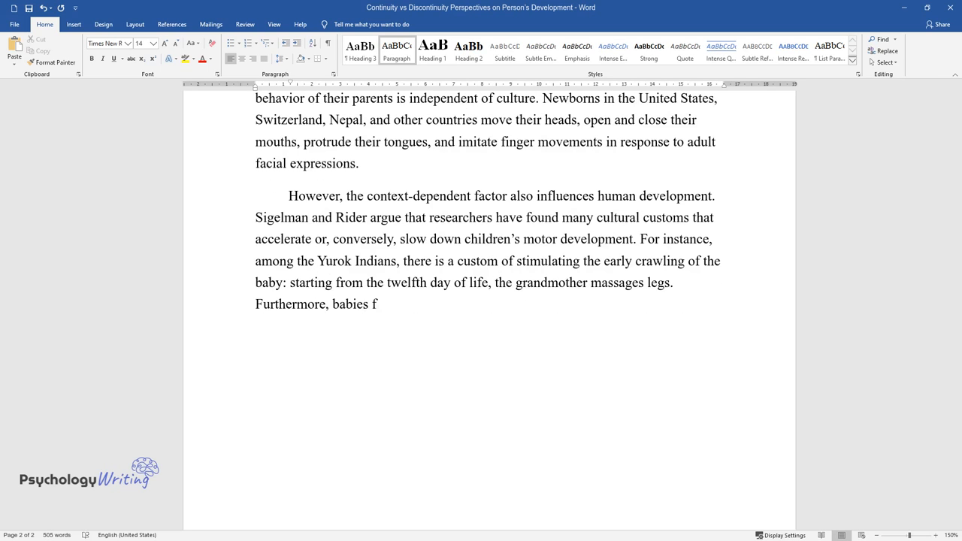
{"action": "type", "text": "rom some African tribes, earlier than their peers"}
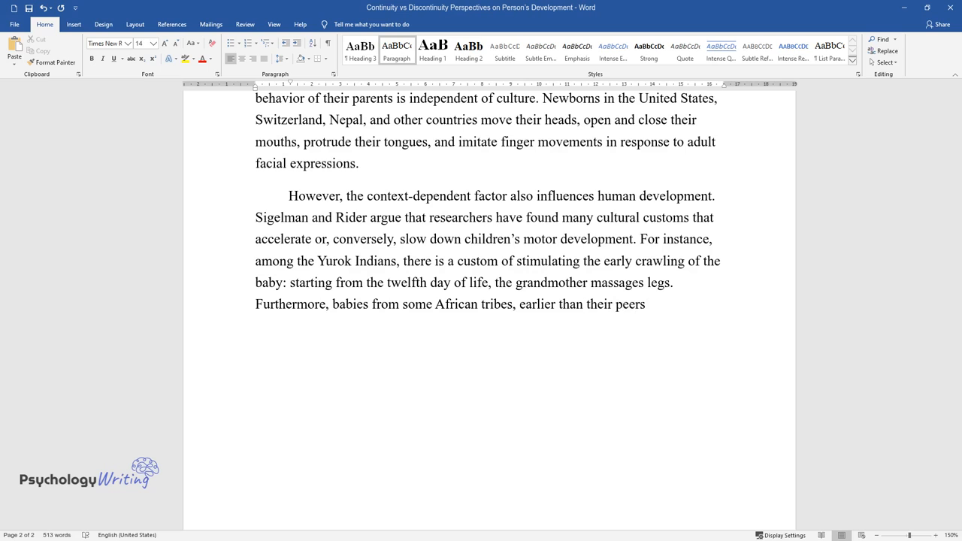
{"action": "type", "text": "from other cultures, independent"}
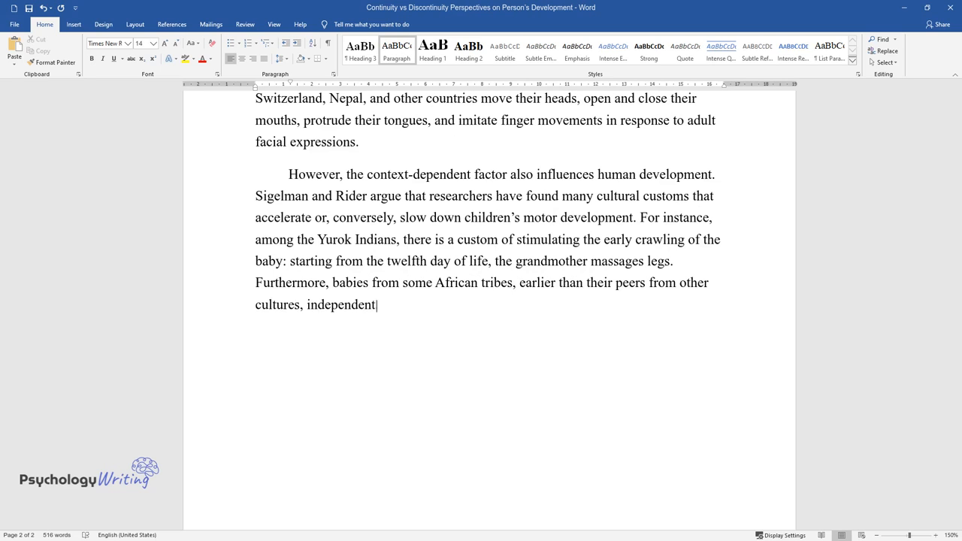
{"action": "type", "text": "ly adopt a sitting position, which is facilitated by special"}
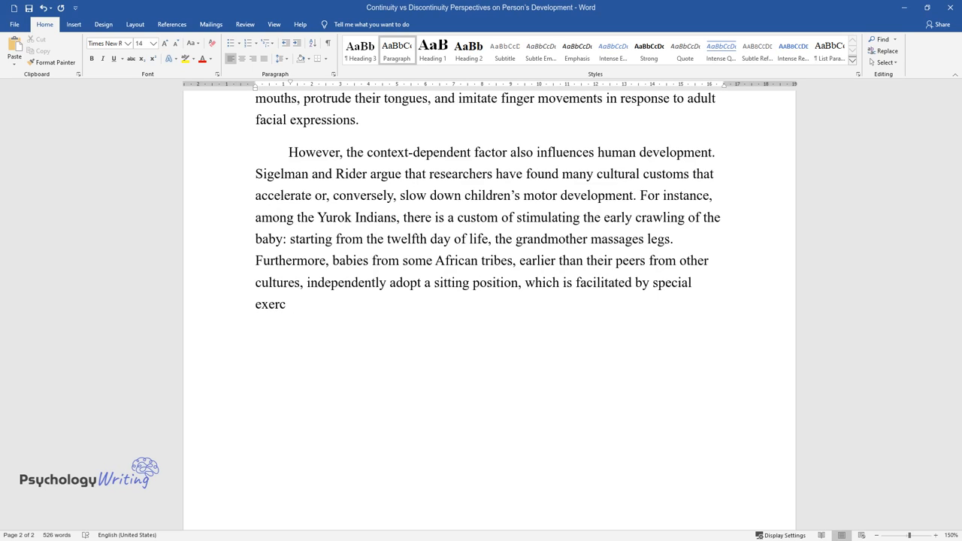
{"action": "type", "text": "ises done by adults."}
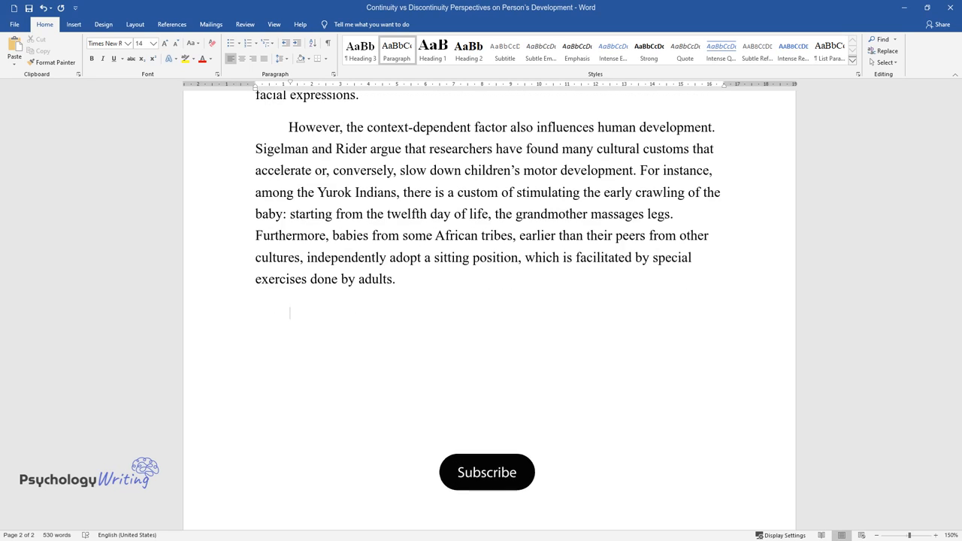
- Type 'Thus, it is impossible to answer whether culture affects development unequivocally or it occurs regardless of the socio-cultural'
{"action": "type", "text": "Thus, it is impossible to answ"}
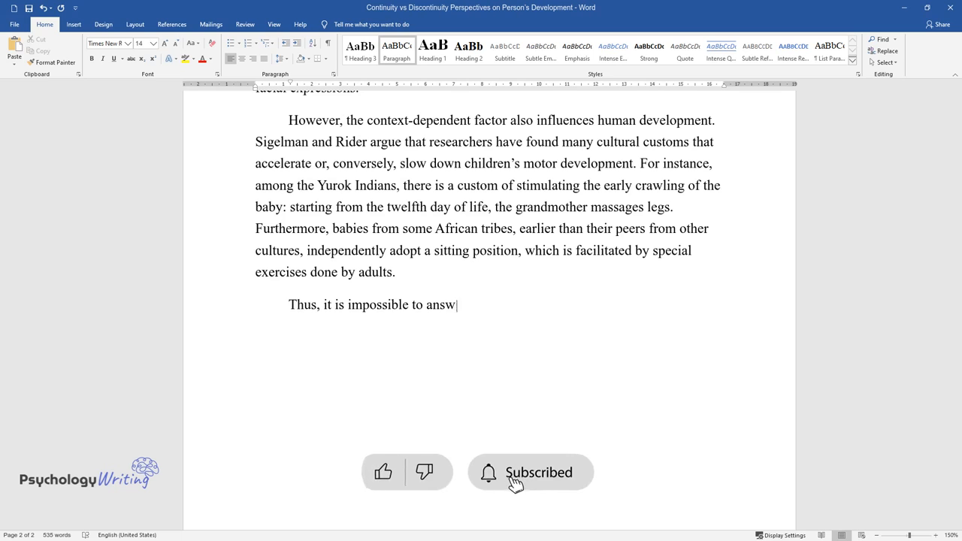
{"action": "type", "text": "er whether culture affects develo"}
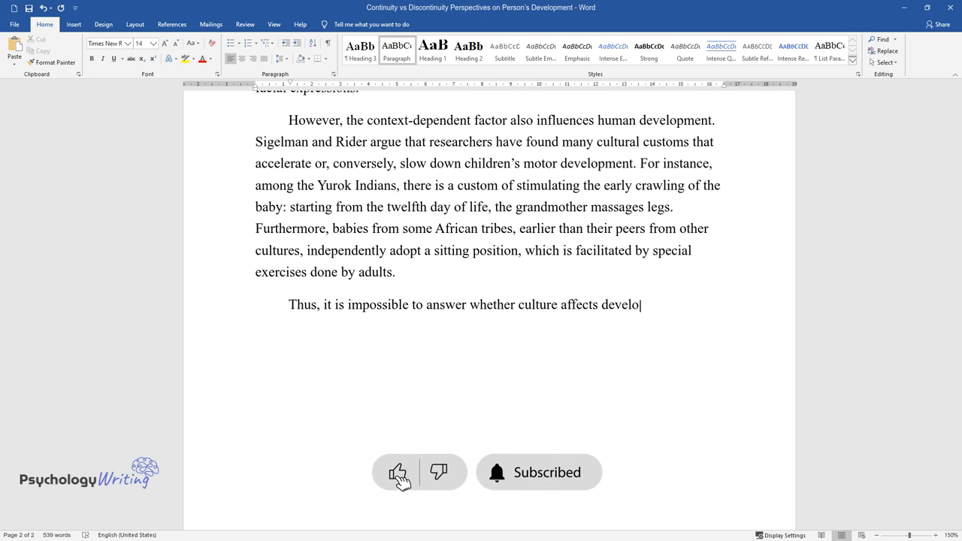
{"action": "type", "text": "ment unequivocally or it occurs"}
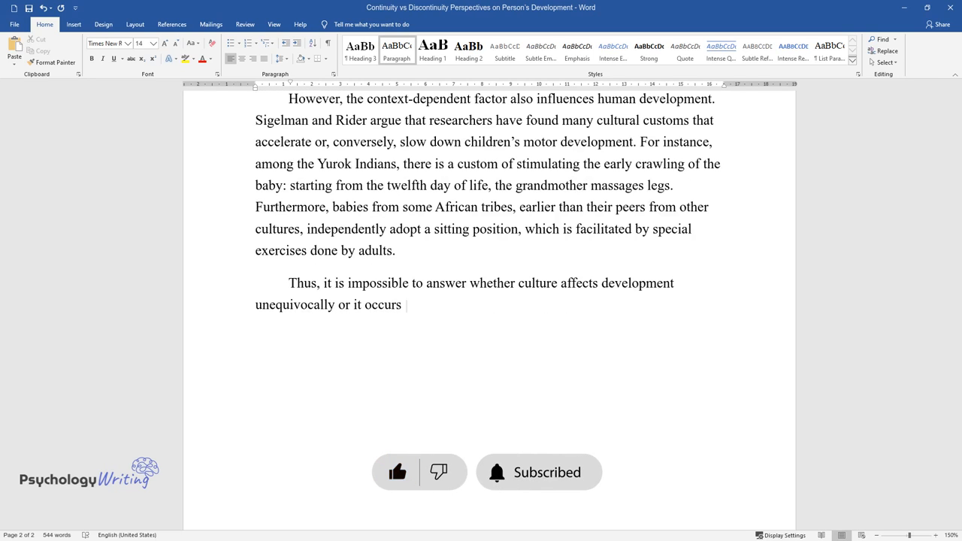
{"action": "type", "text": "regardless of the socio-cultural"}
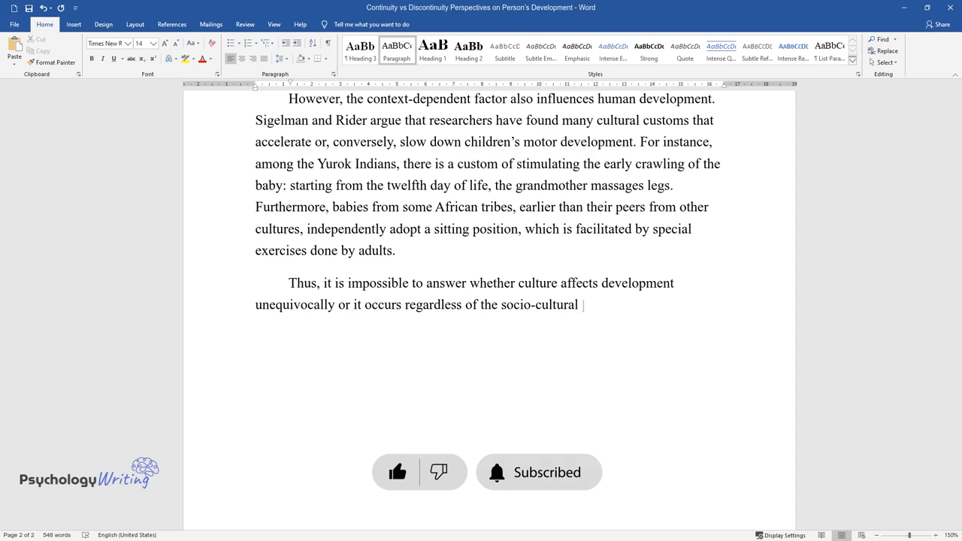